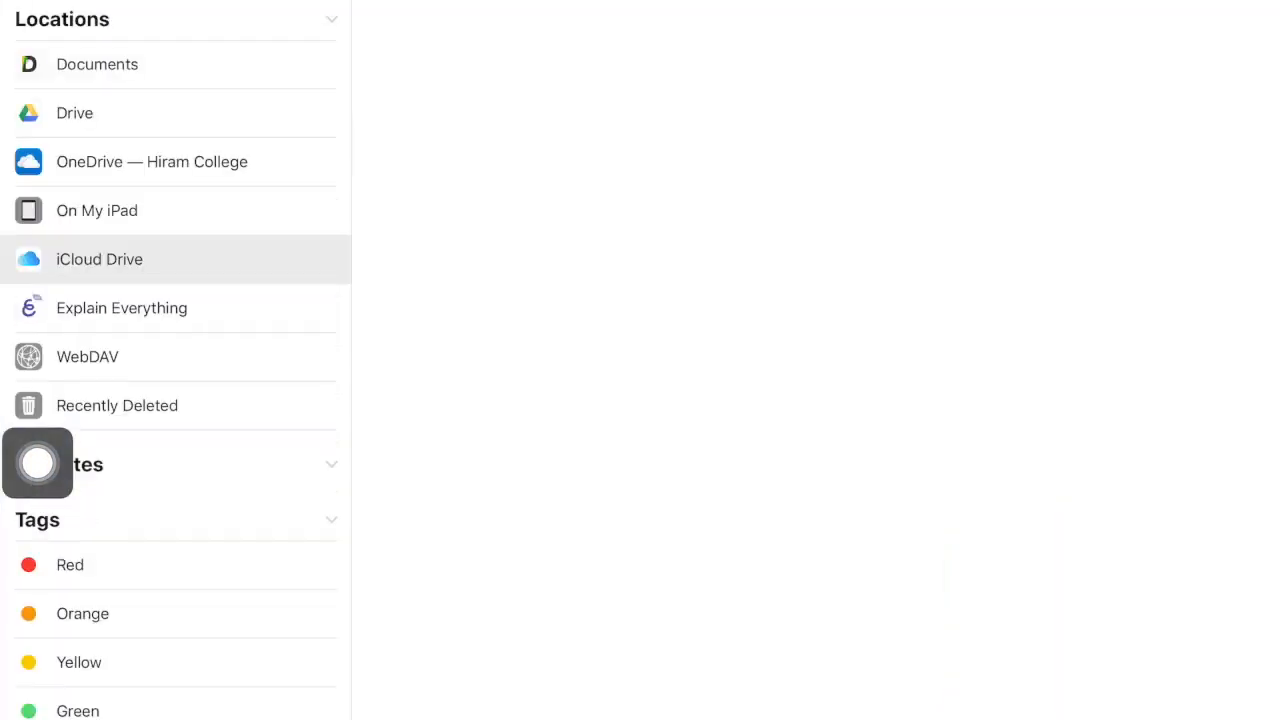
- Show the iCloud Drive documents and folders in the browser
left_click(100, 260)
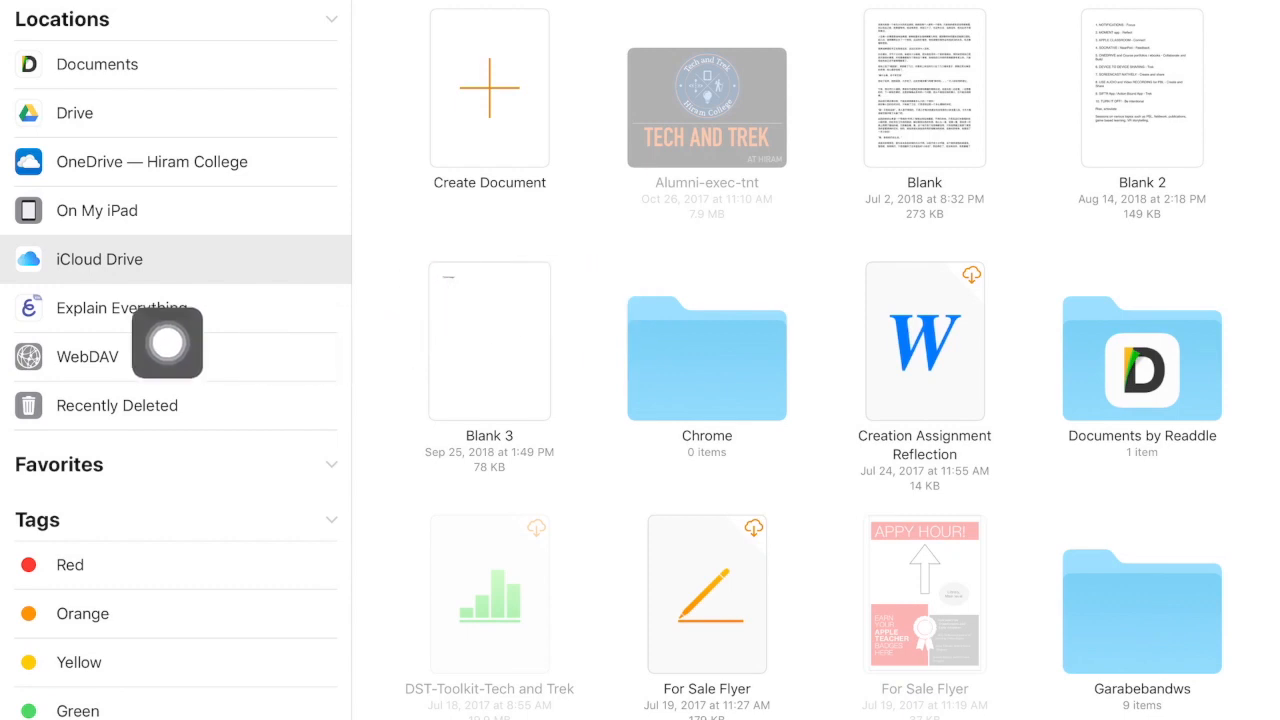
mouse_move(38, 344)
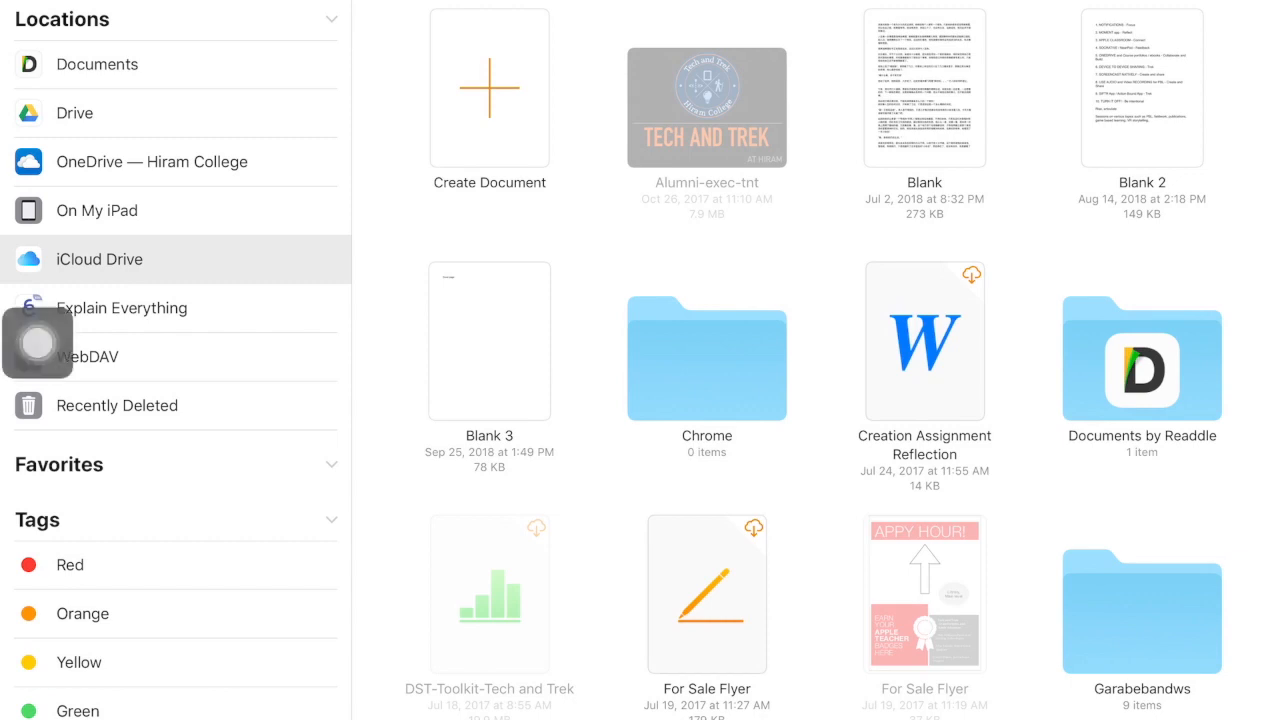
mouse_move(858, 182)
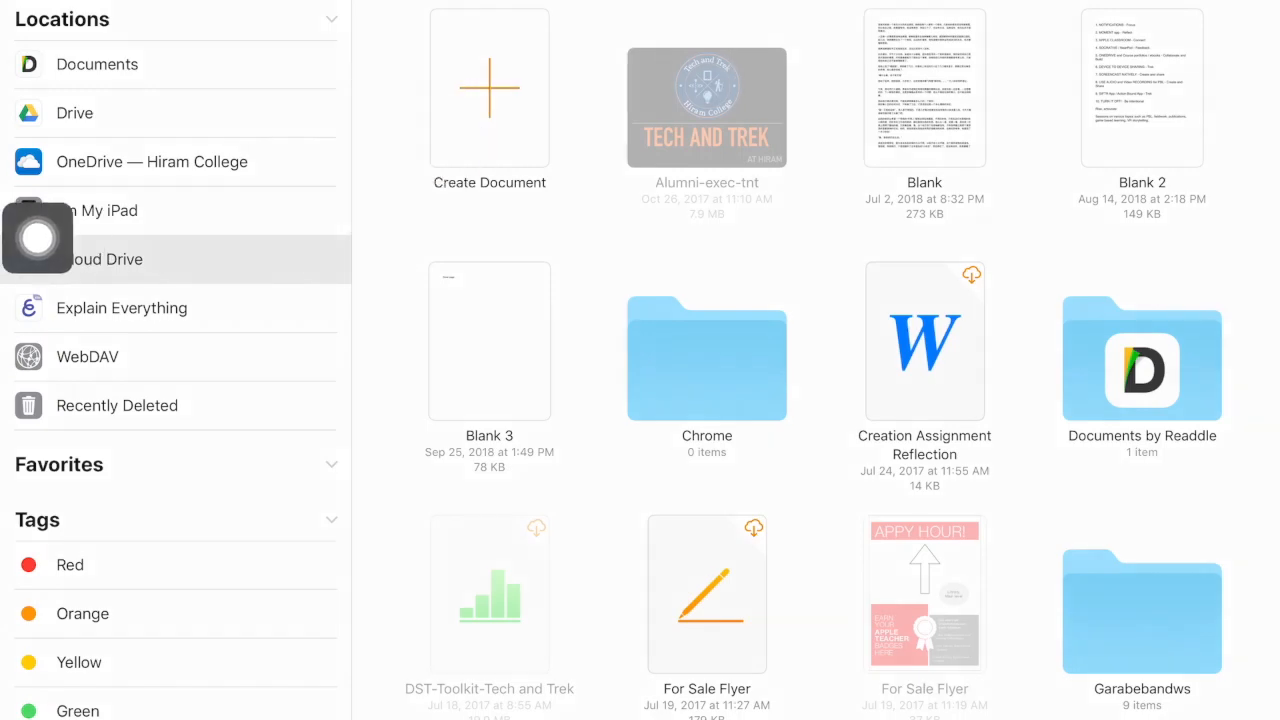
- Start a new document and scroll to the Portrait and Landscape book templates
left_click(488, 88)
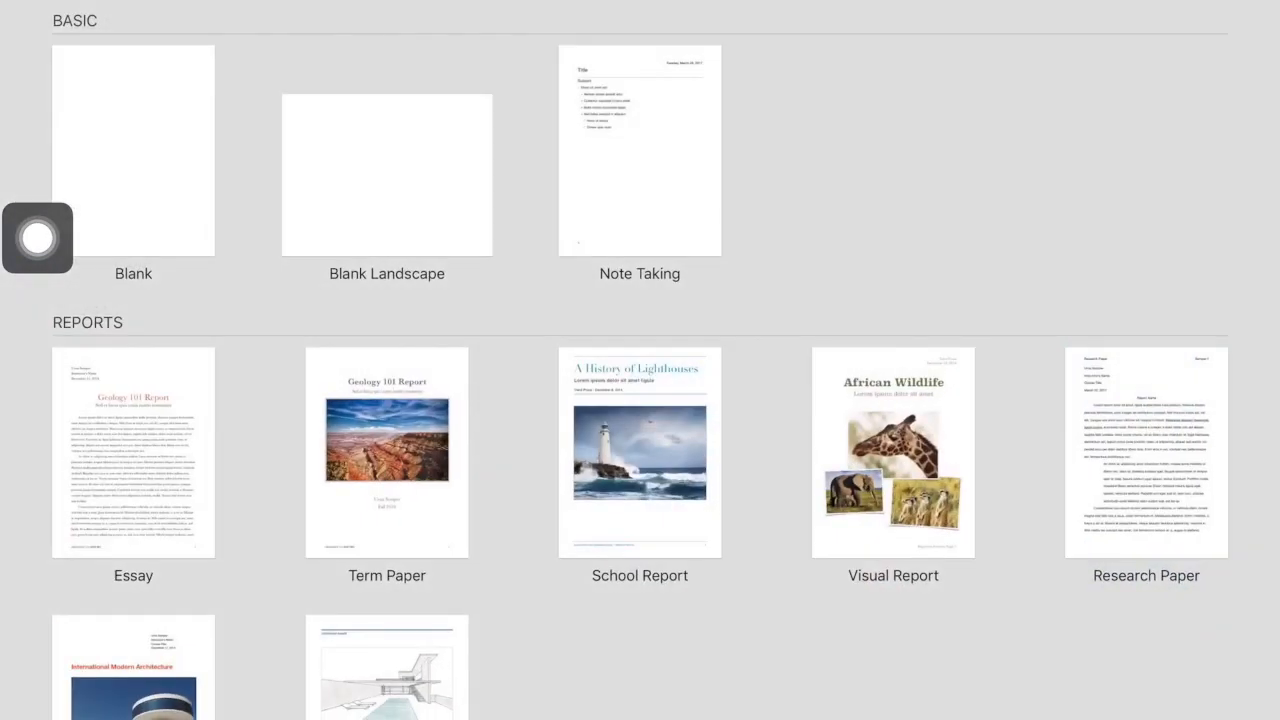
scroll("down", 3)
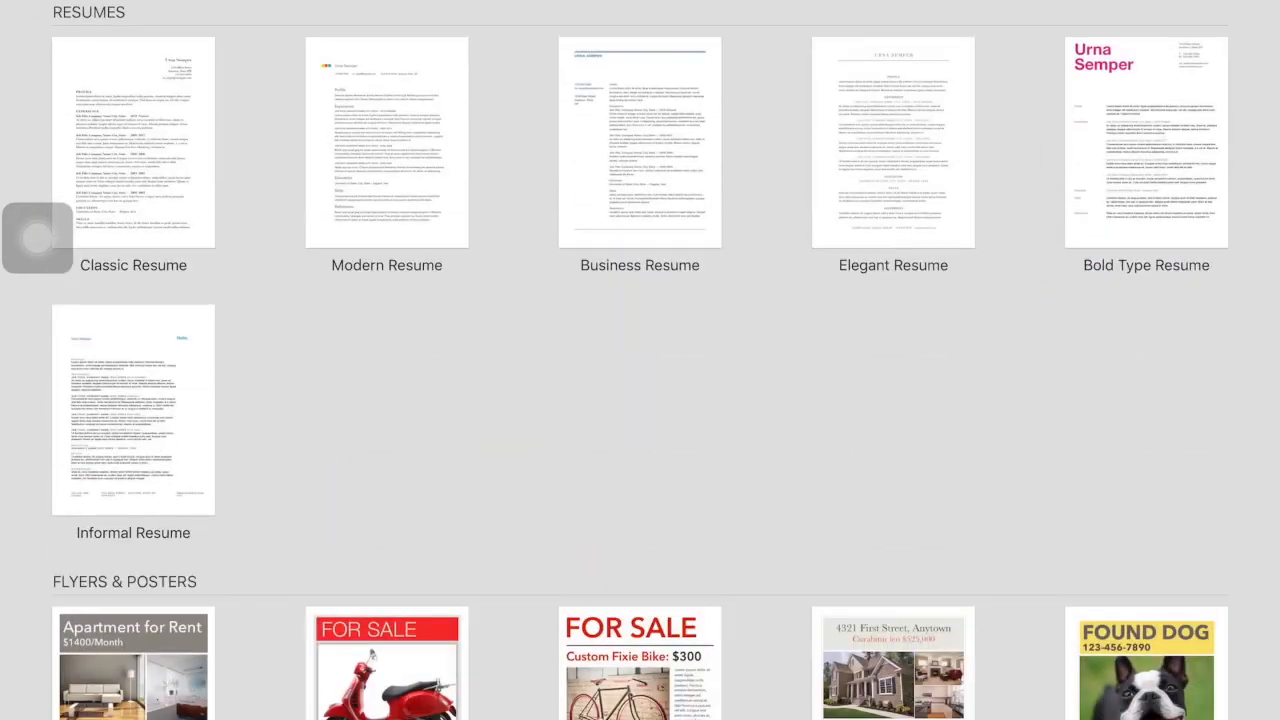
scroll("down", 3)
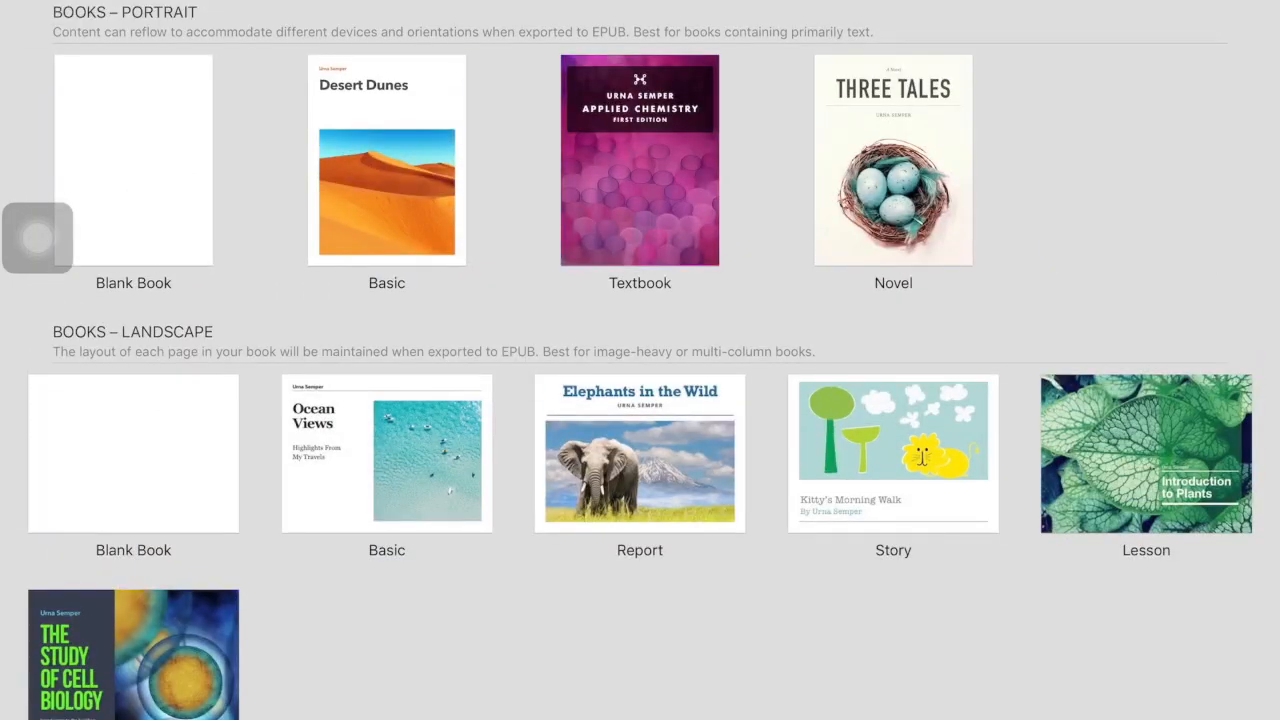
scroll("up", 3)
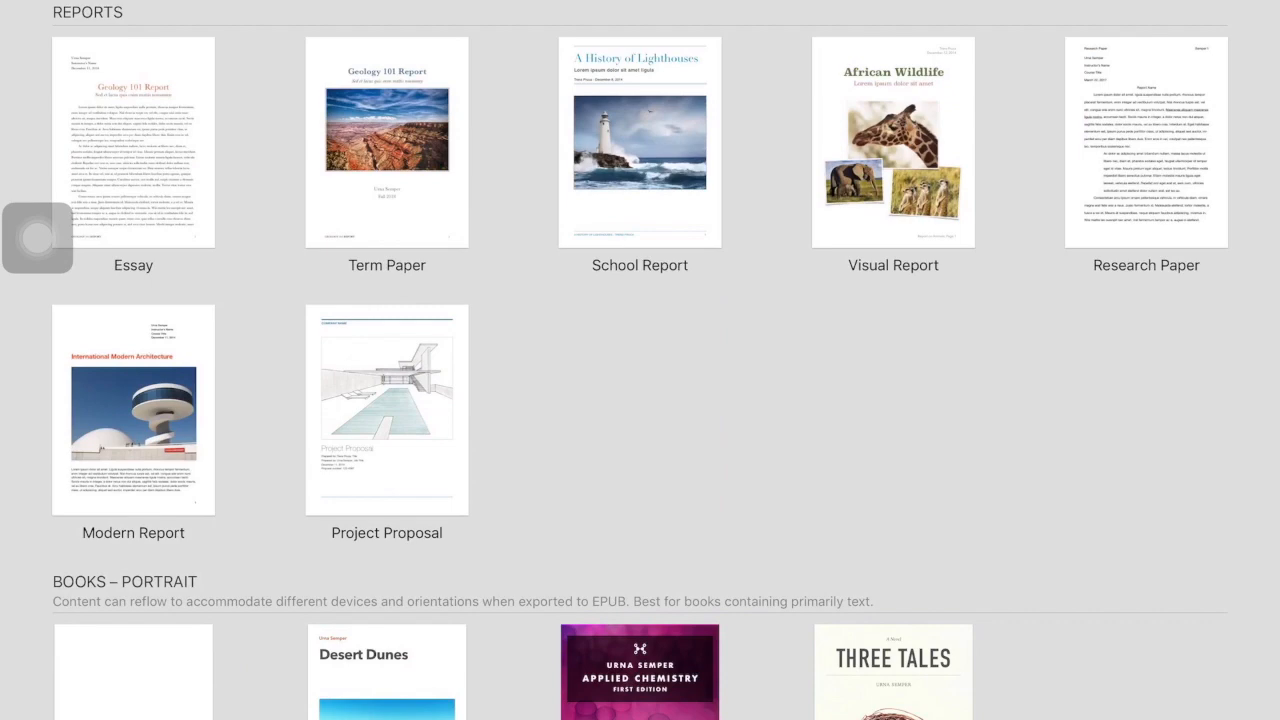
scroll("down", 3)
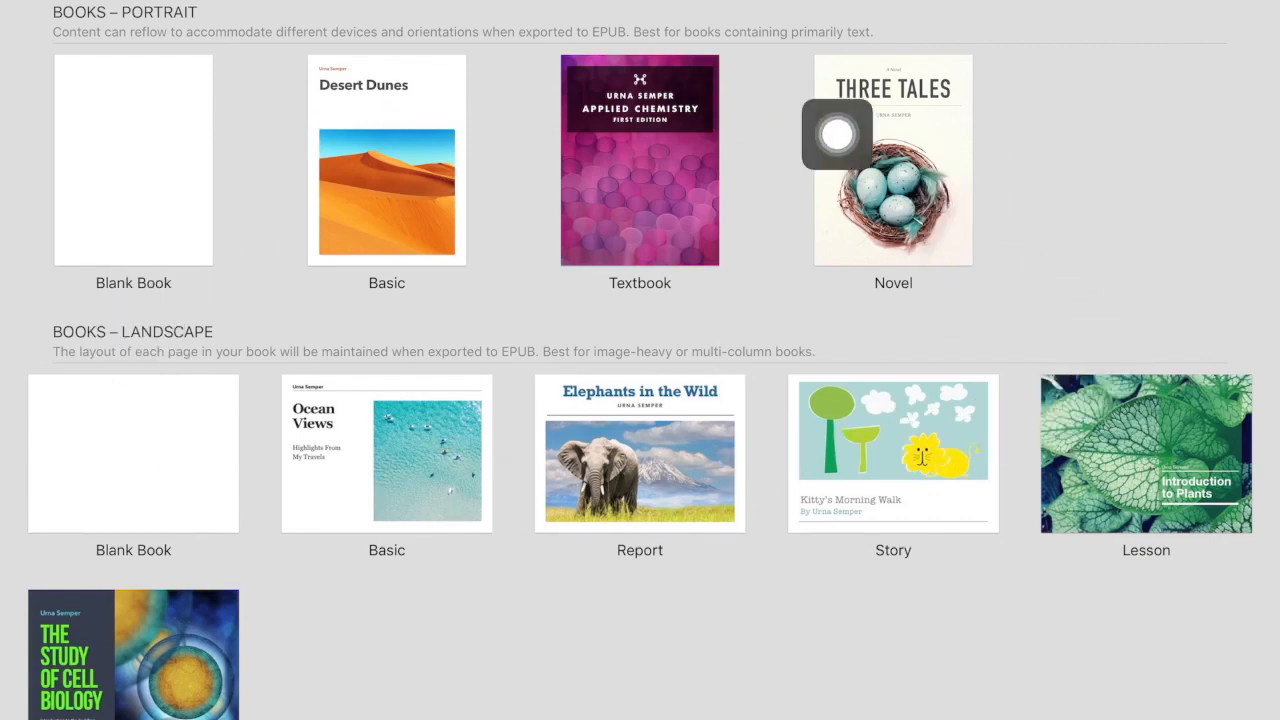
mouse_move(156, 332)
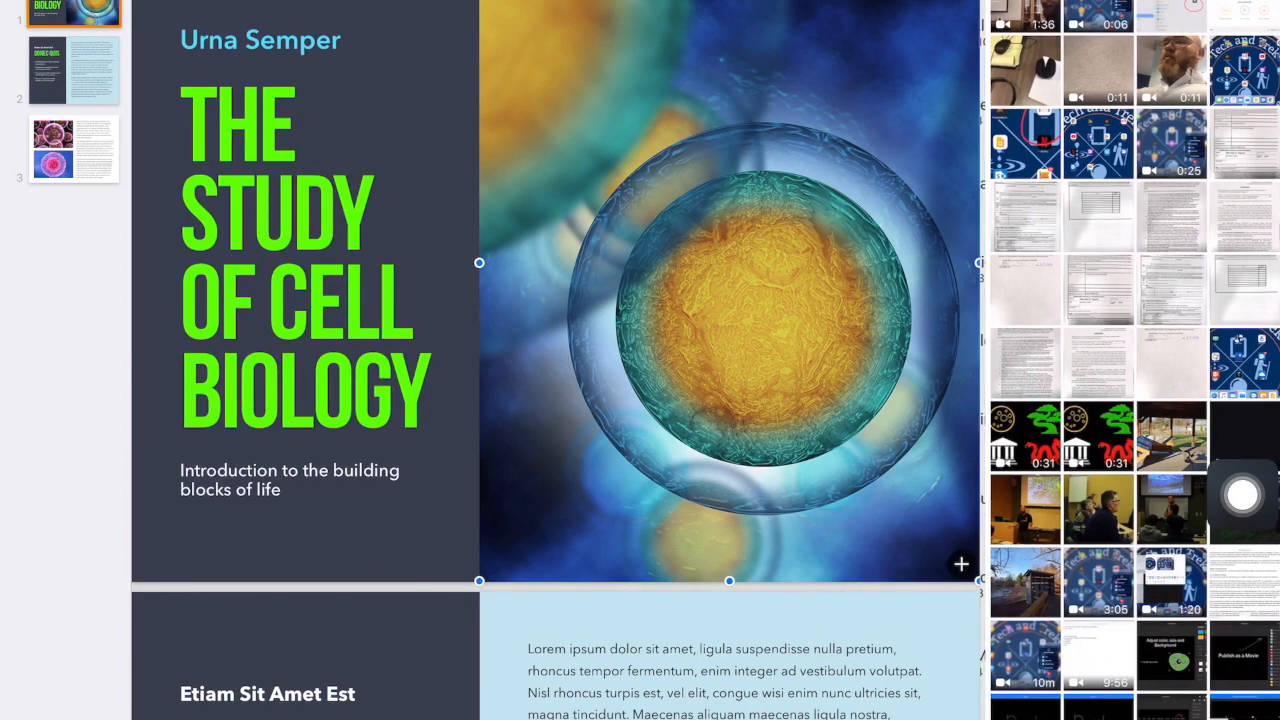
- Replace the cover image with the Tech and Trek logo screenshot from Photos
scroll("down", 3)
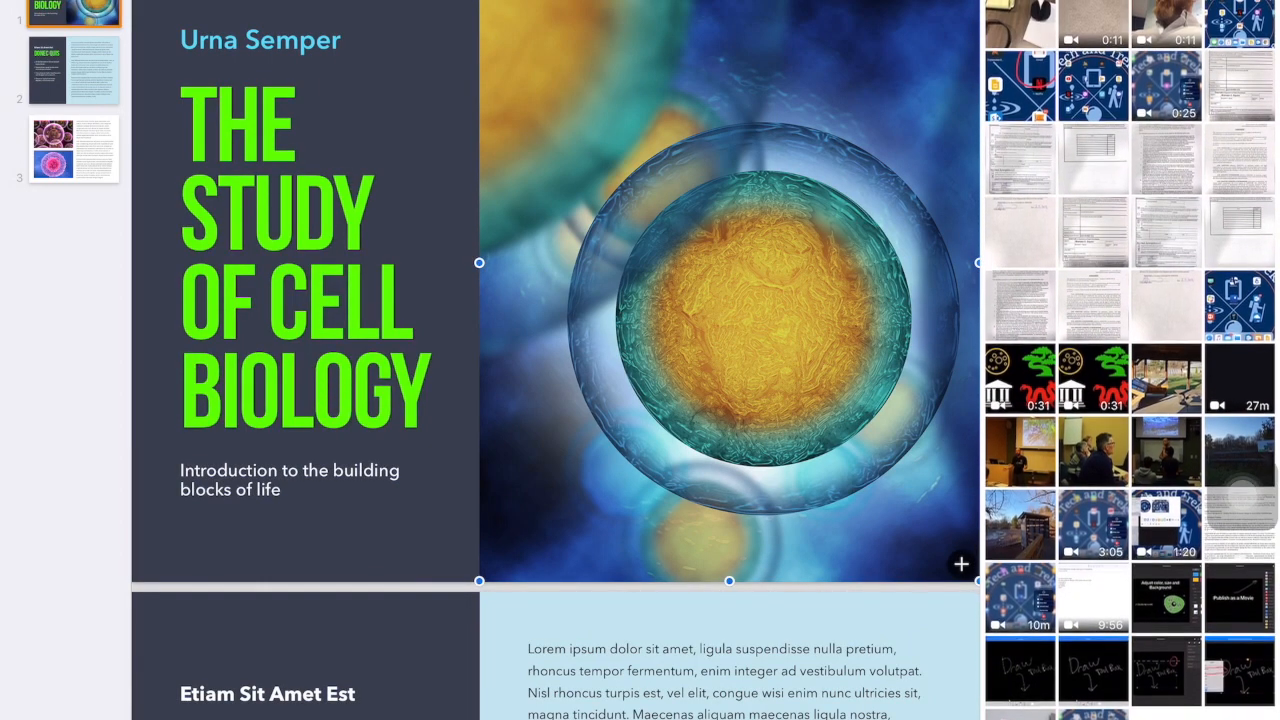
scroll("down", 3)
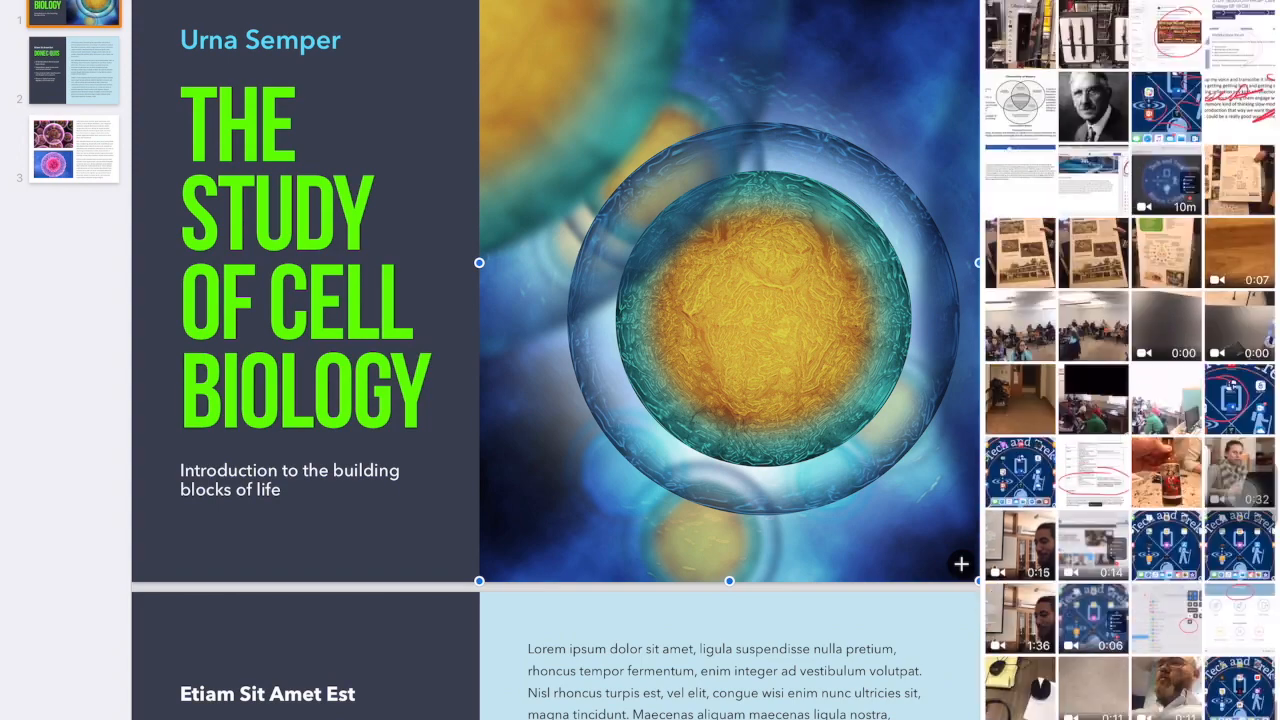
scroll("down", 3)
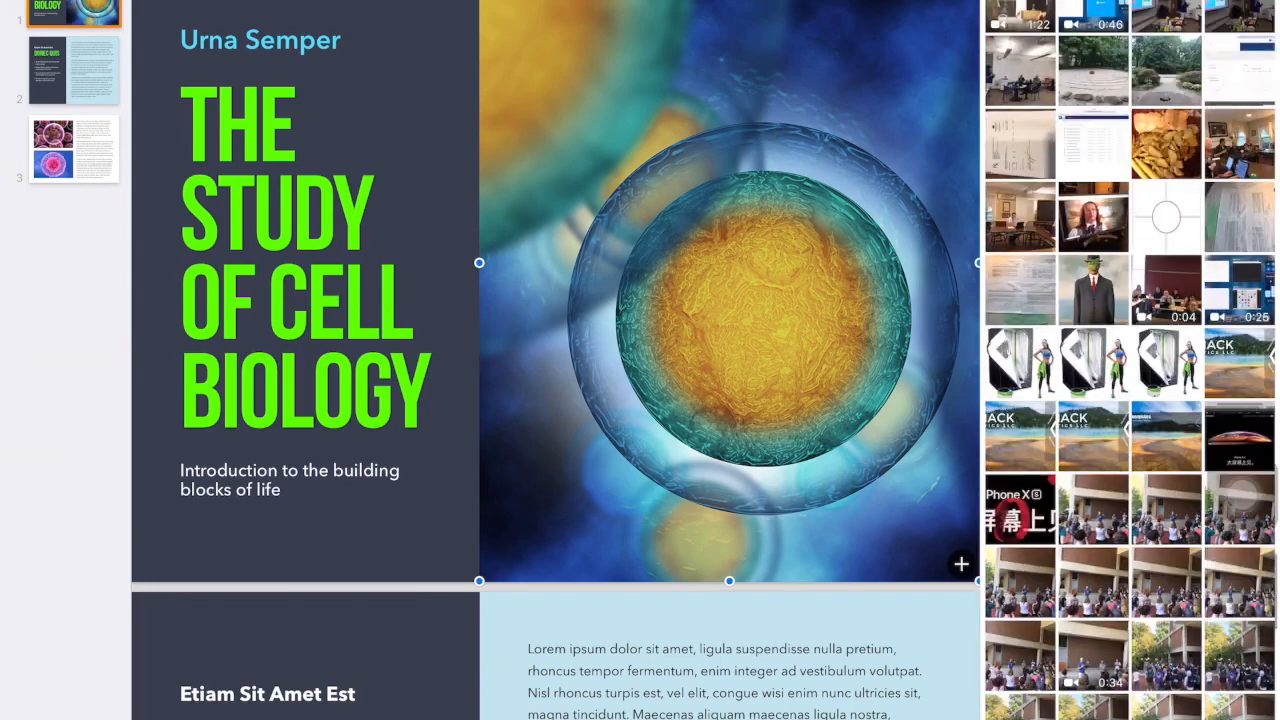
scroll("down", 3)
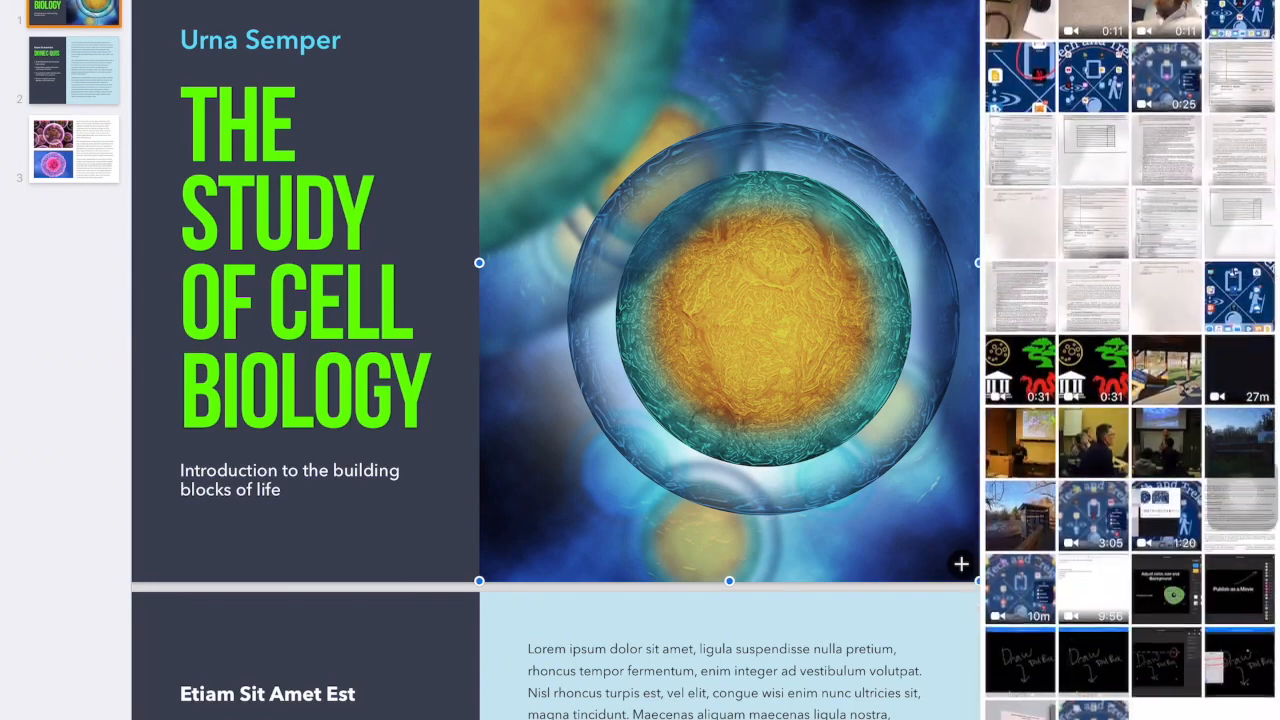
scroll("down", 3)
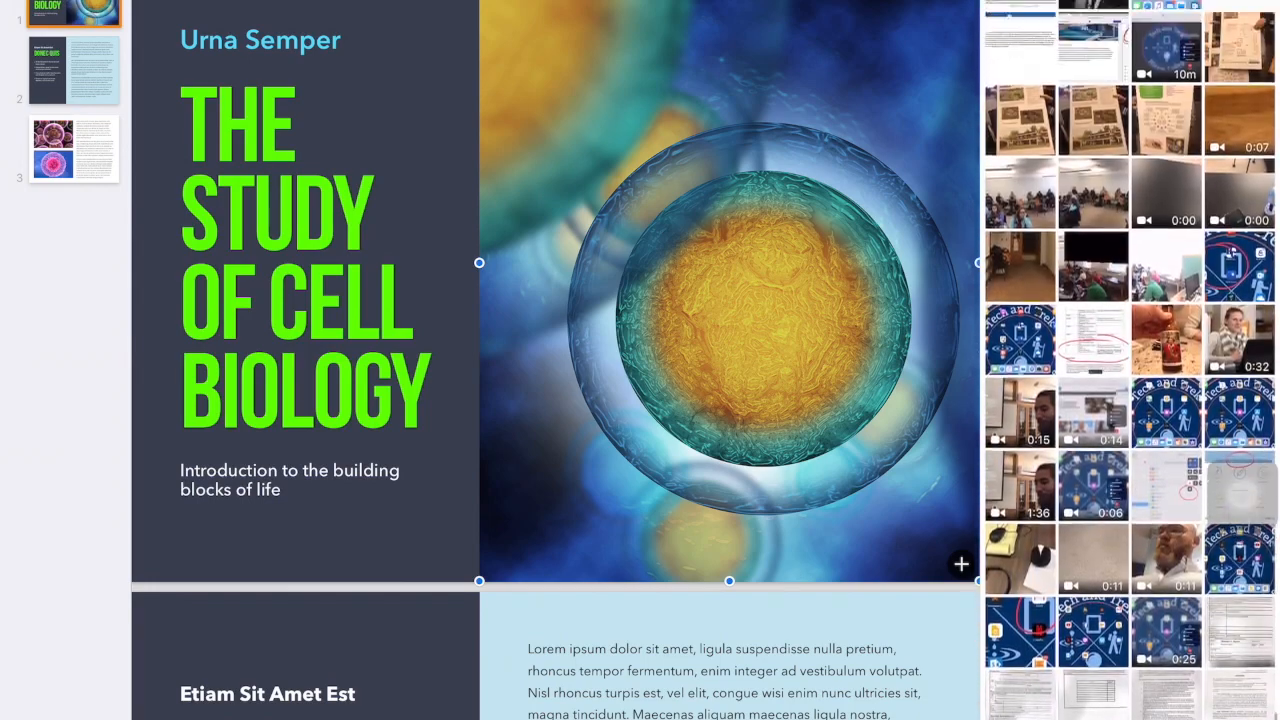
scroll("down", 3)
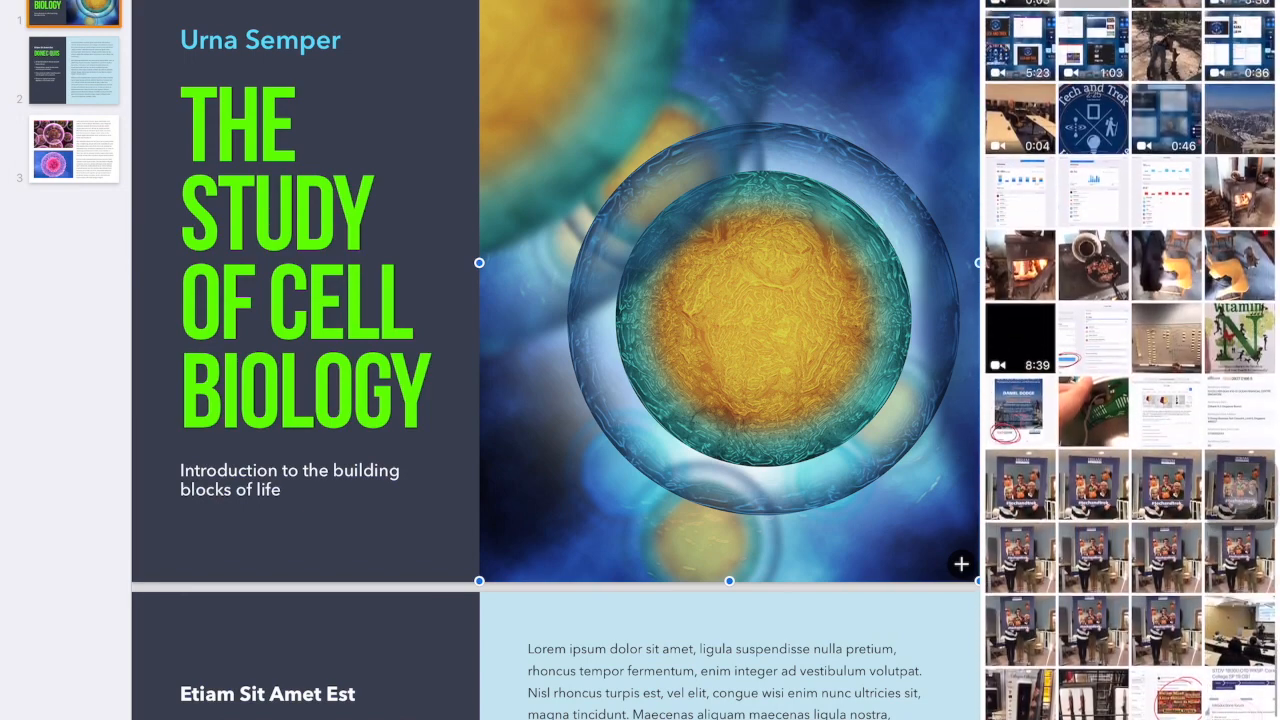
scroll("up", 3)
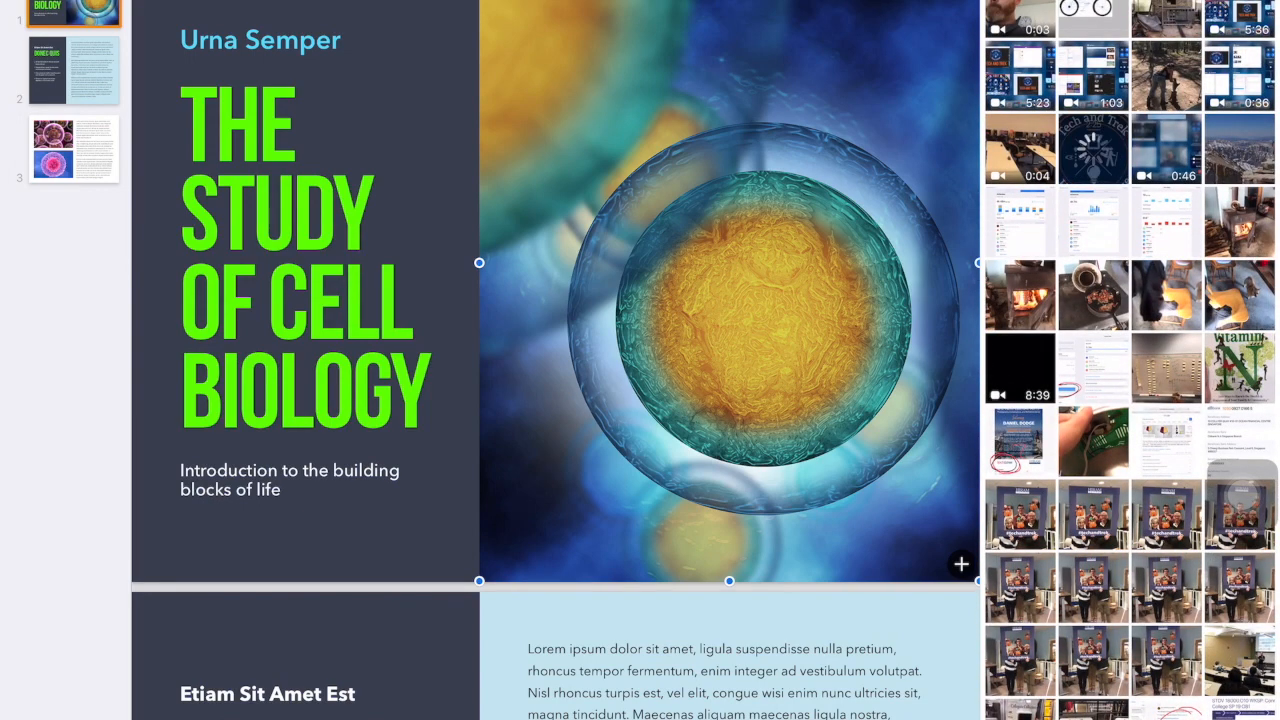
left_click(1092, 148)
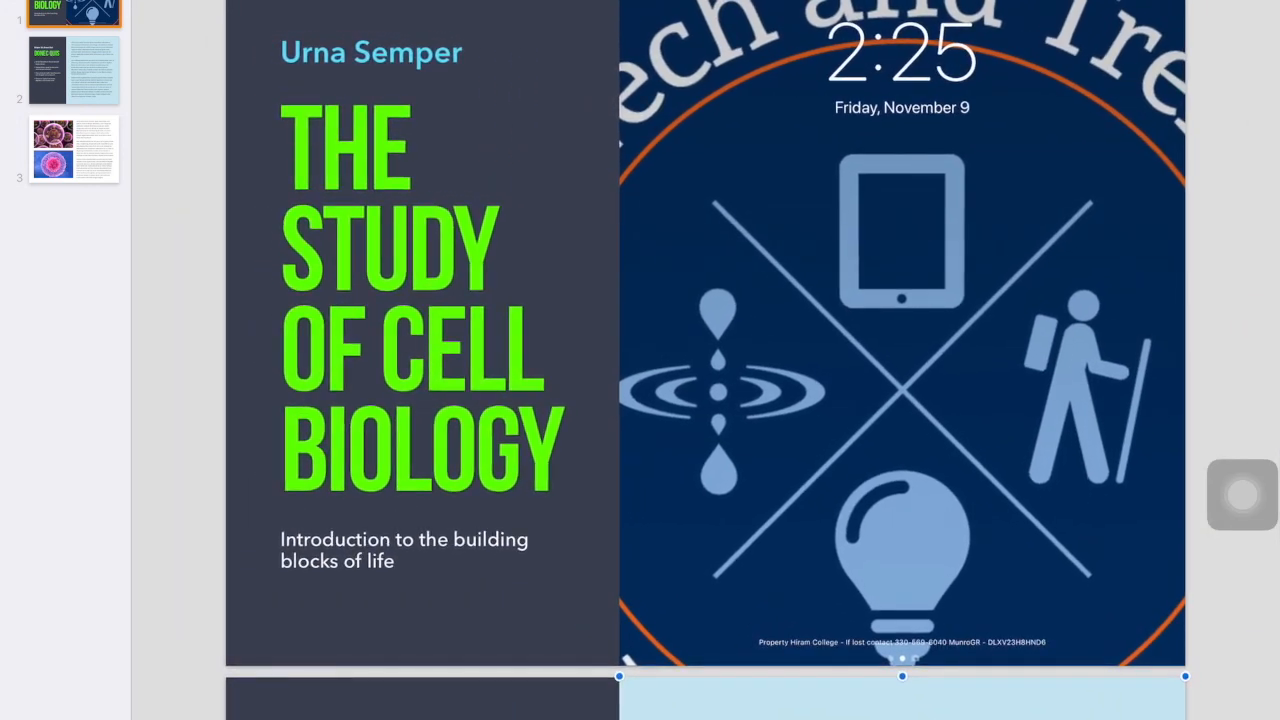
- Retitle the cover to DESIGN THINKING IN HIGHER ED
left_click(420, 300)
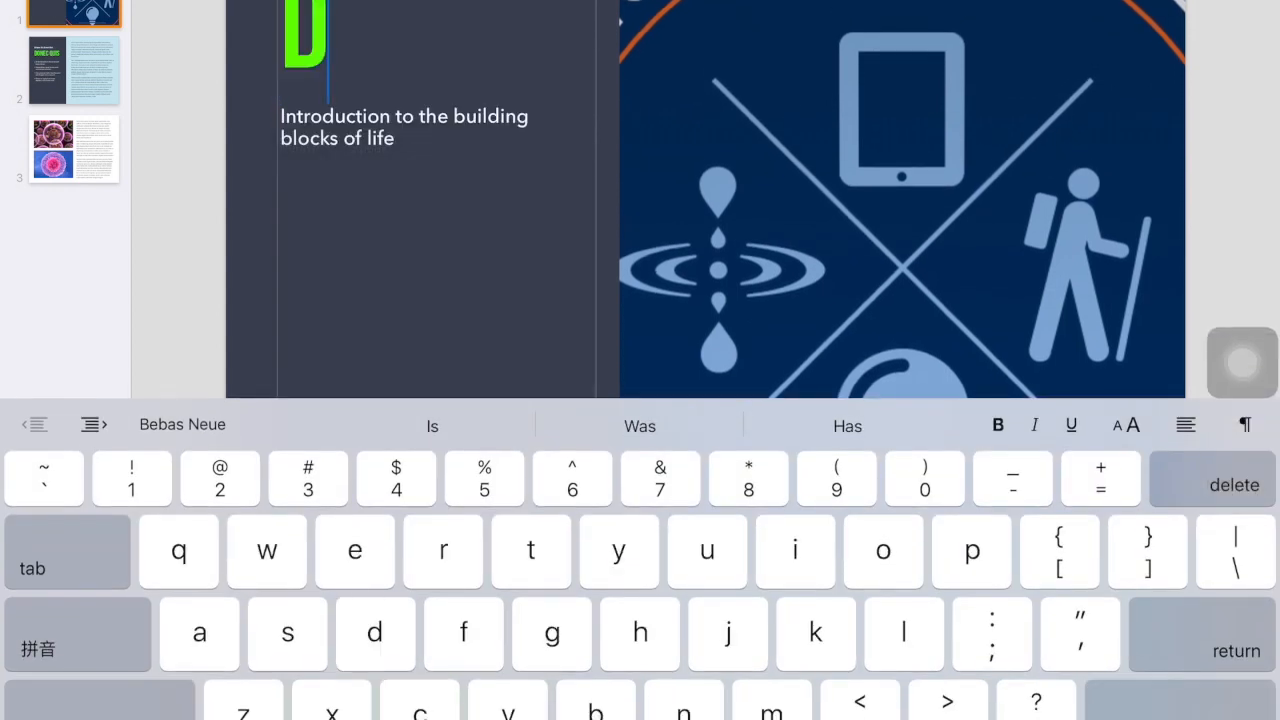
type("DESIGN THINKING IN HIGHER ED")
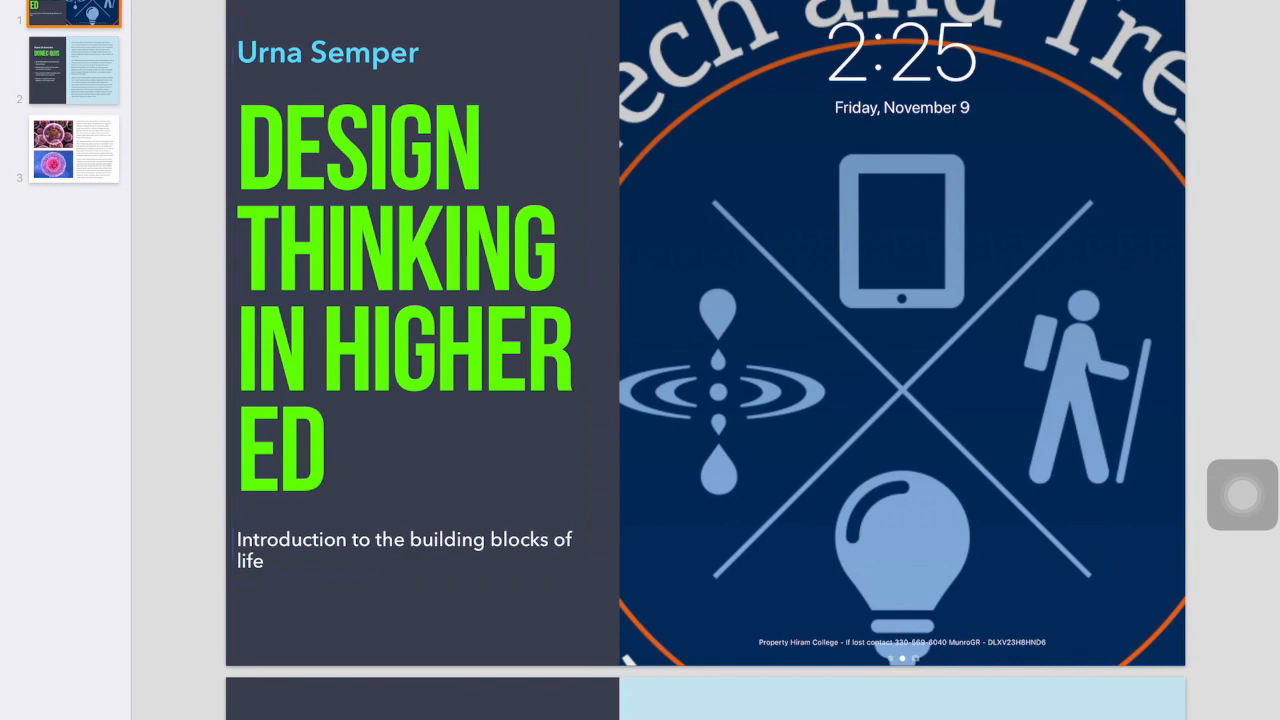
- Scroll to page 2 with its Master, Background and Page Numbering settings
scroll("down", 3)
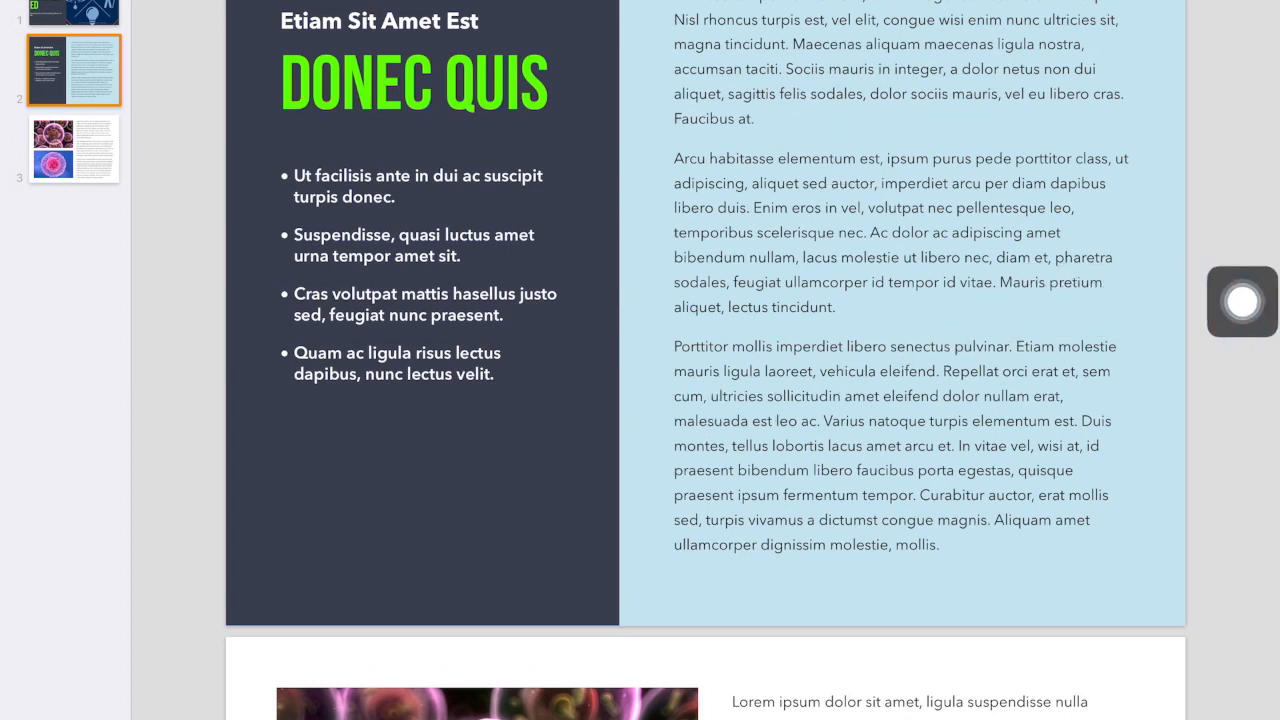
mouse_move(448, 14)
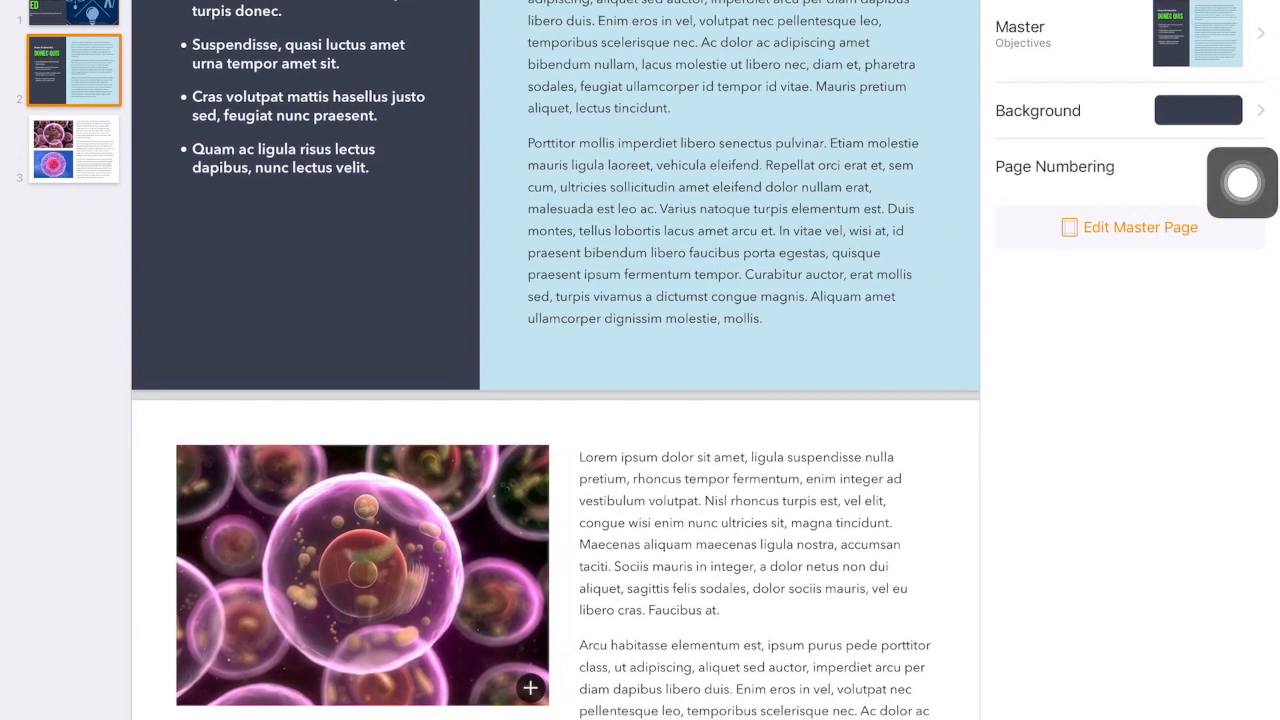
- Add a blank fourth page after the three template pages
left_click(728, 180)
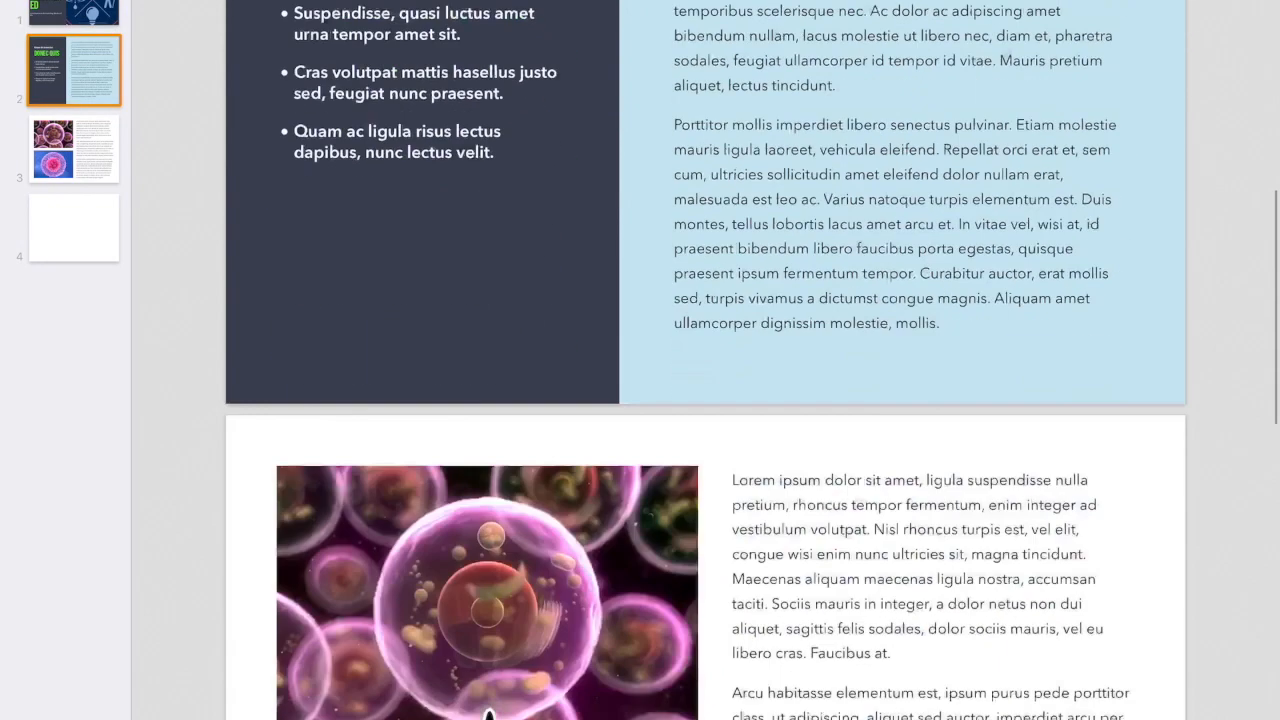
scroll("down", 3)
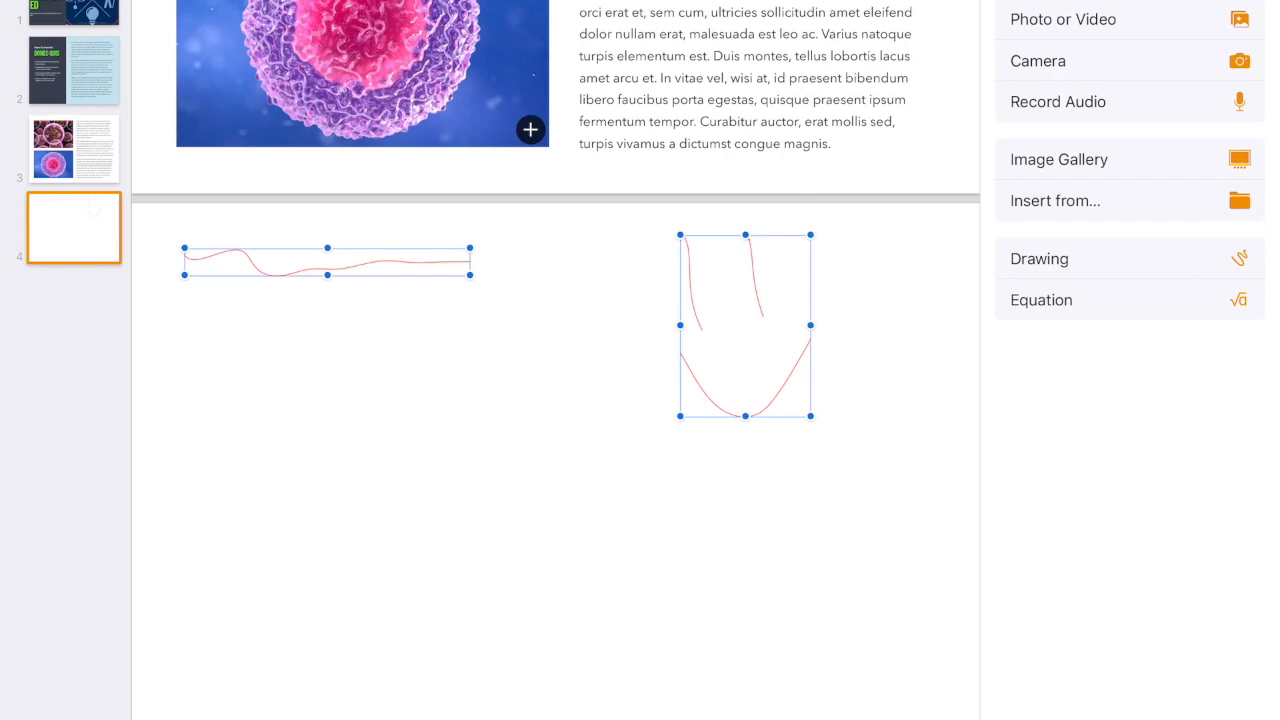
- Remove the empty image placeholder and bring up the photo albums for page 4
left_click(1058, 160)
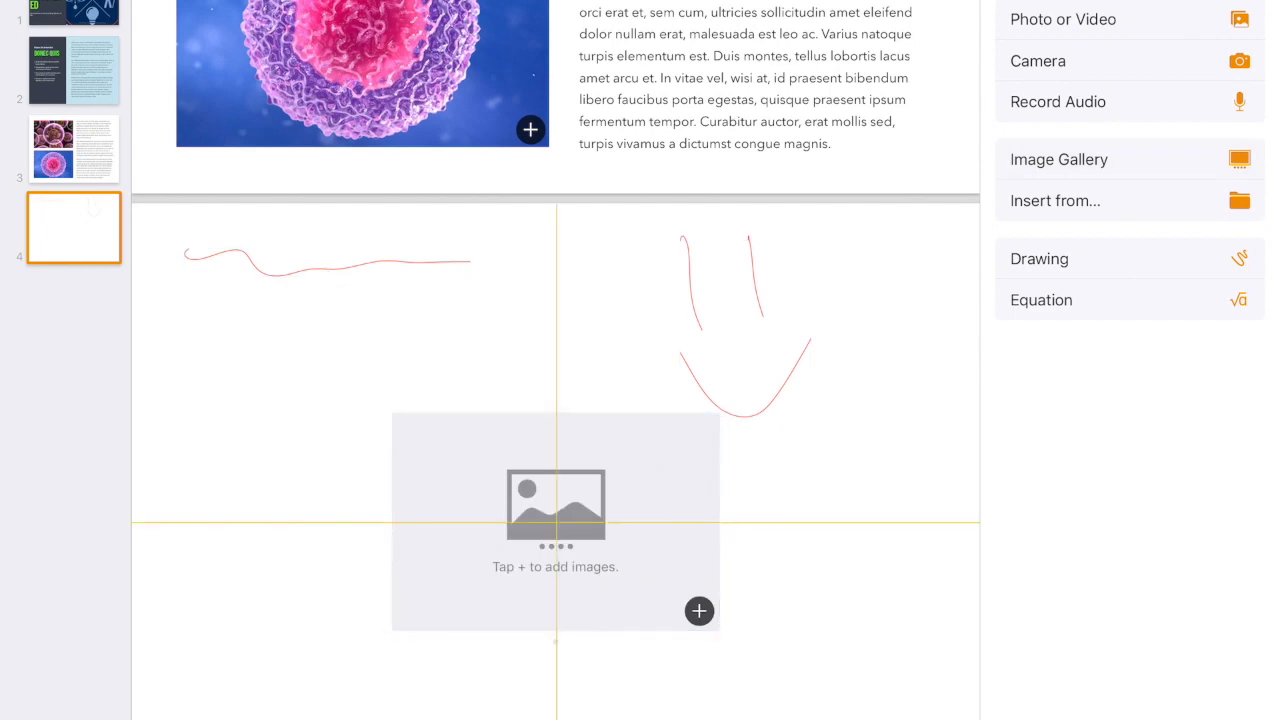
left_click(556, 520)
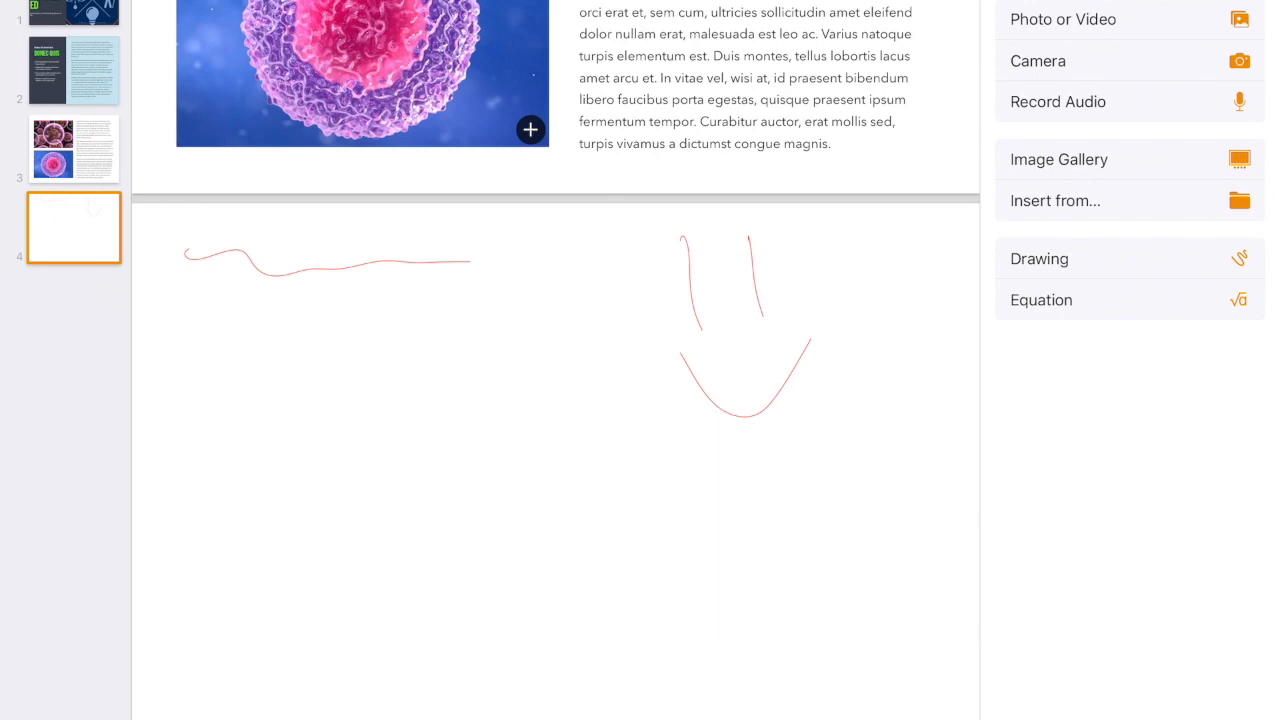
left_click(1058, 160)
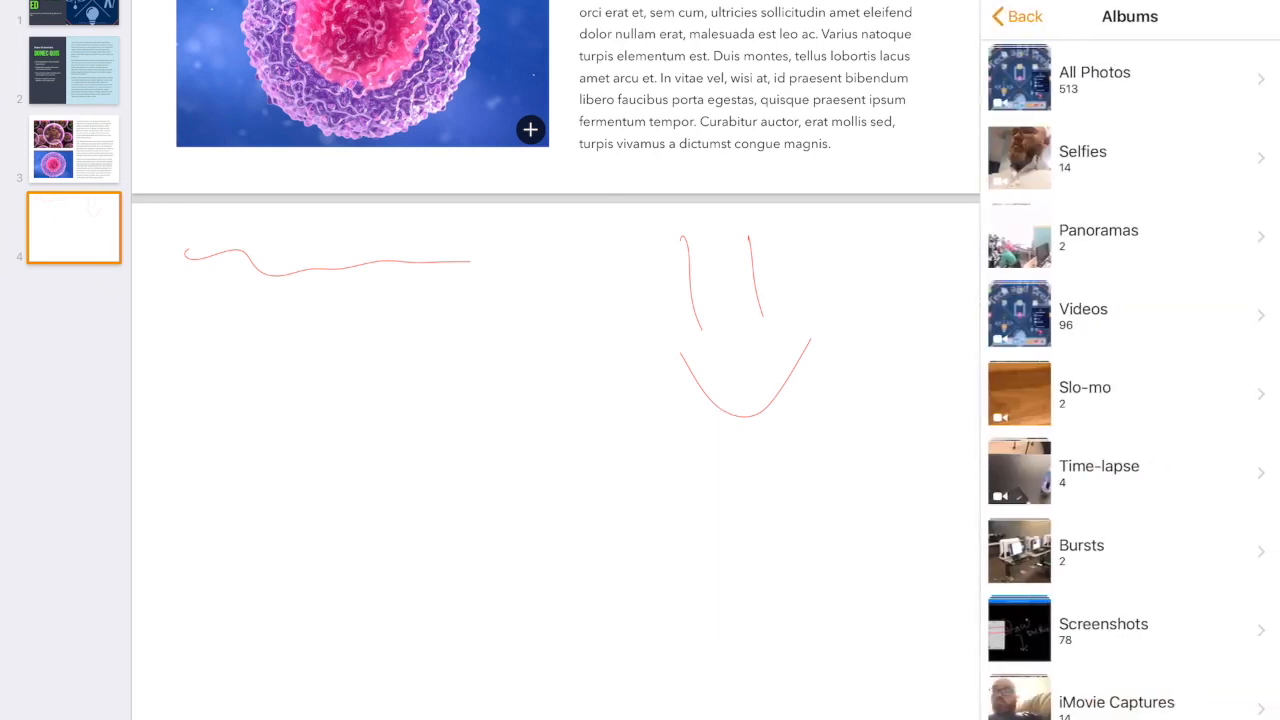
- Insert the photo of the bearded man in glasses onto page 4
left_click(530, 128)
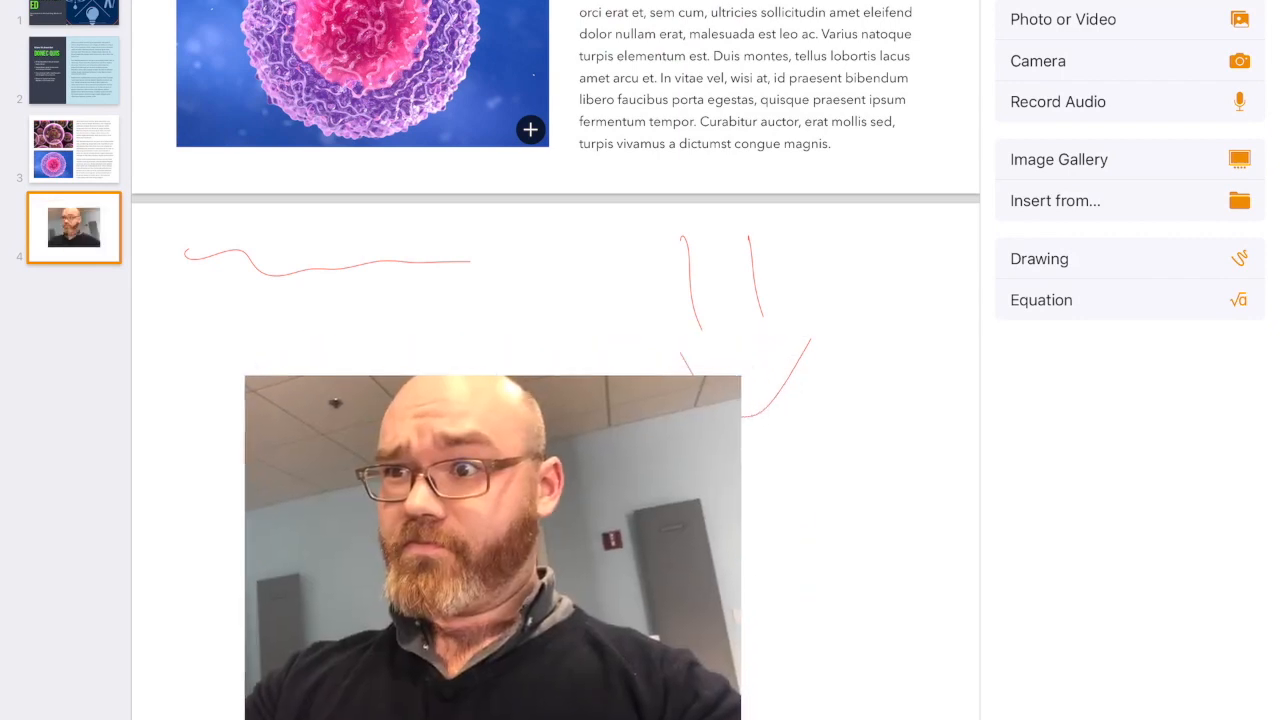
- Paint a skin-tone face shape over the photo with the Drawing tool
left_click(492, 548)
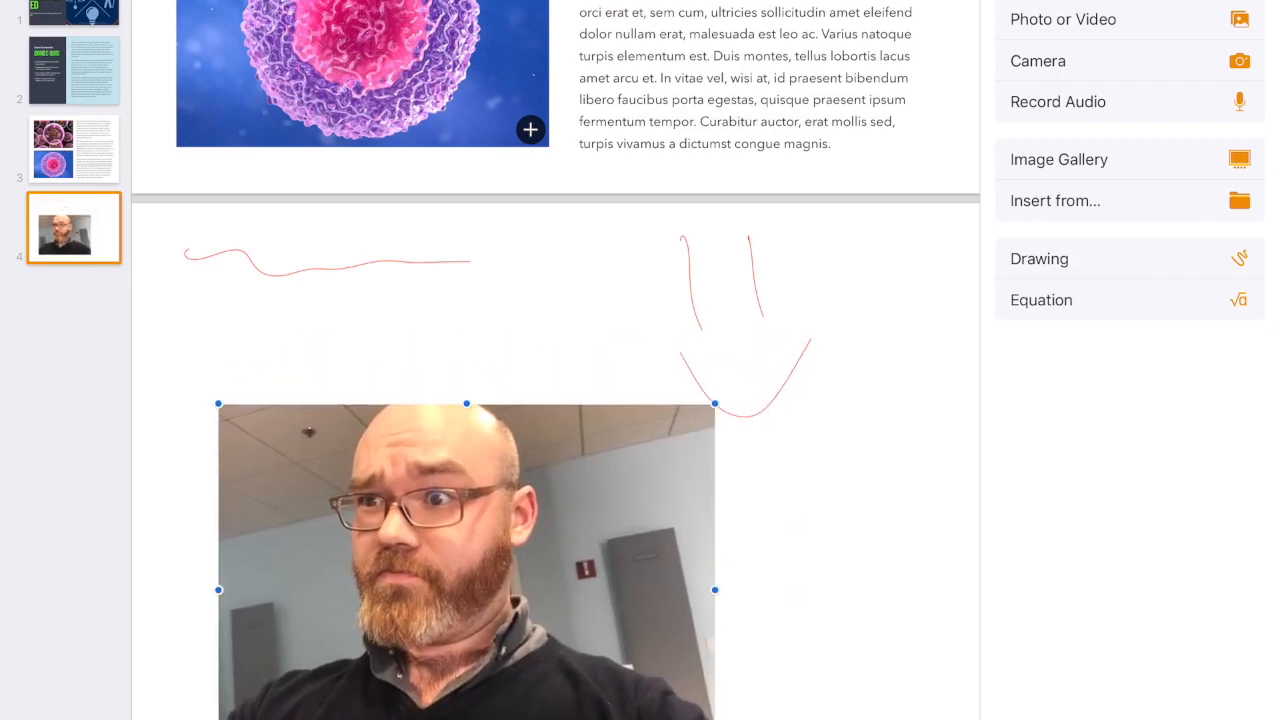
left_click(1040, 258)
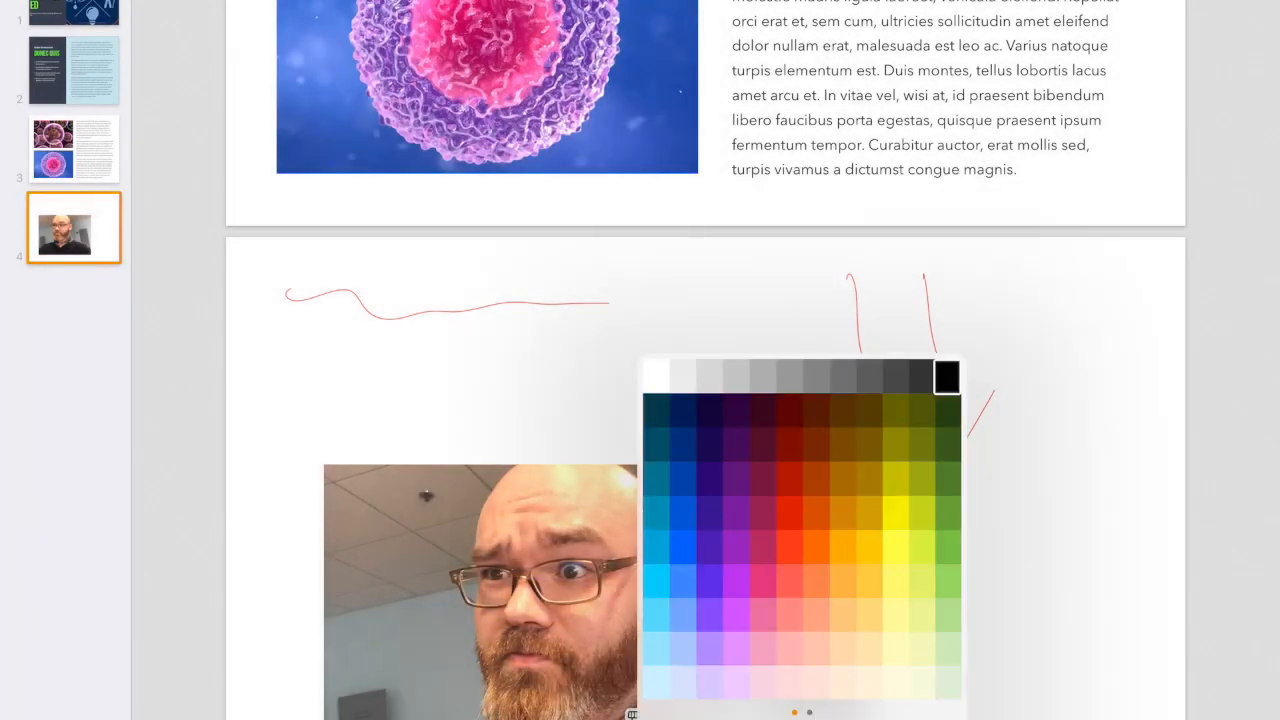
left_click(816, 614)
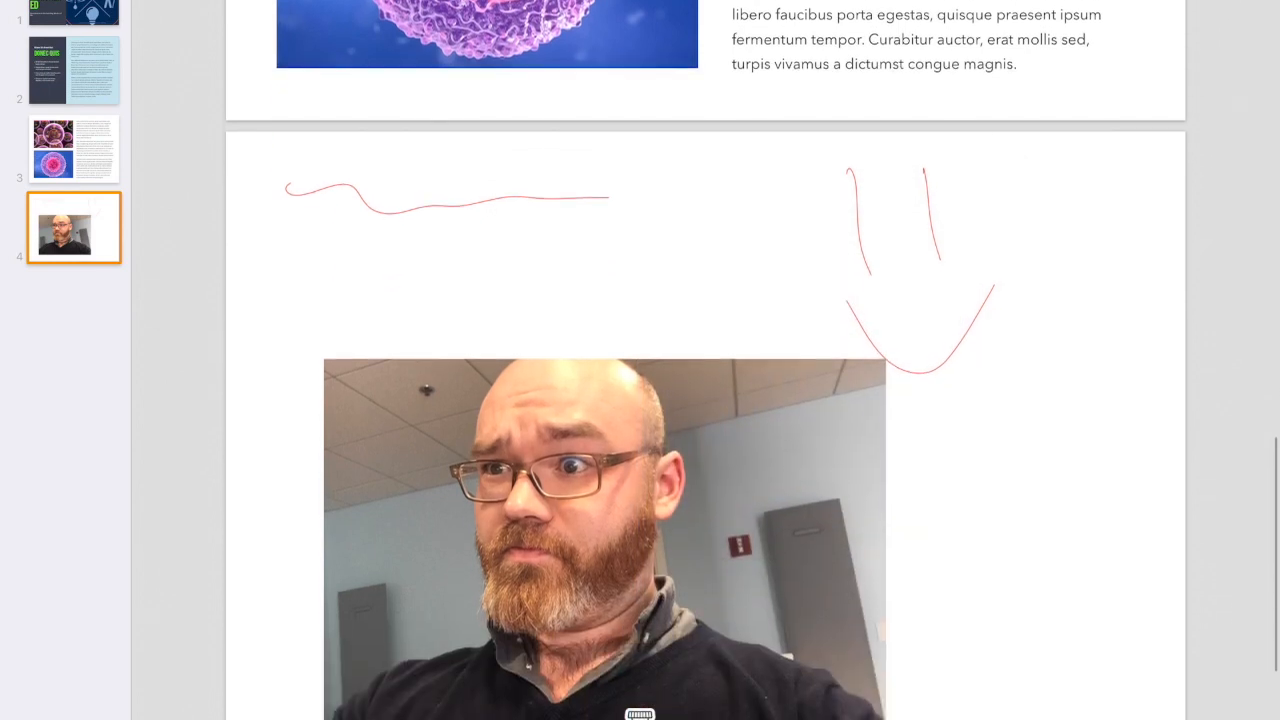
scroll("down", 3)
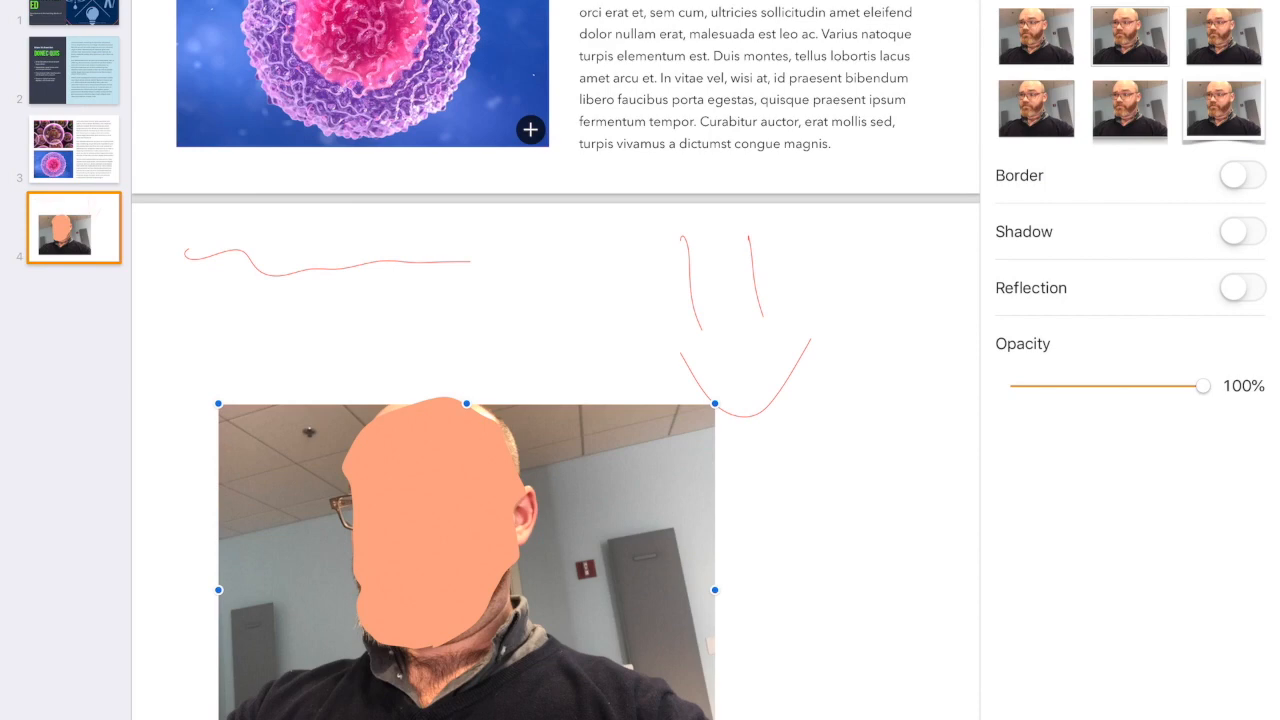
- Lower the photo's opacity and send it behind the traced face drawing
left_click_drag(1204, 386, 1100, 386)
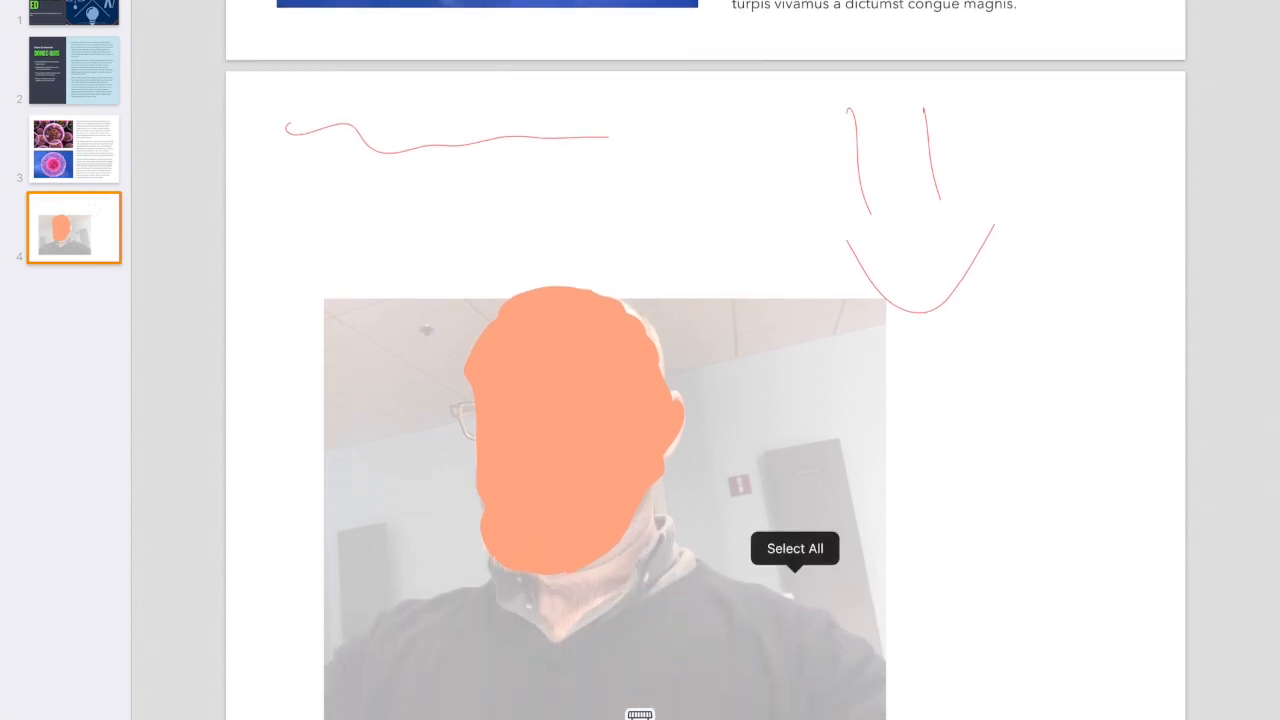
left_click(794, 548)
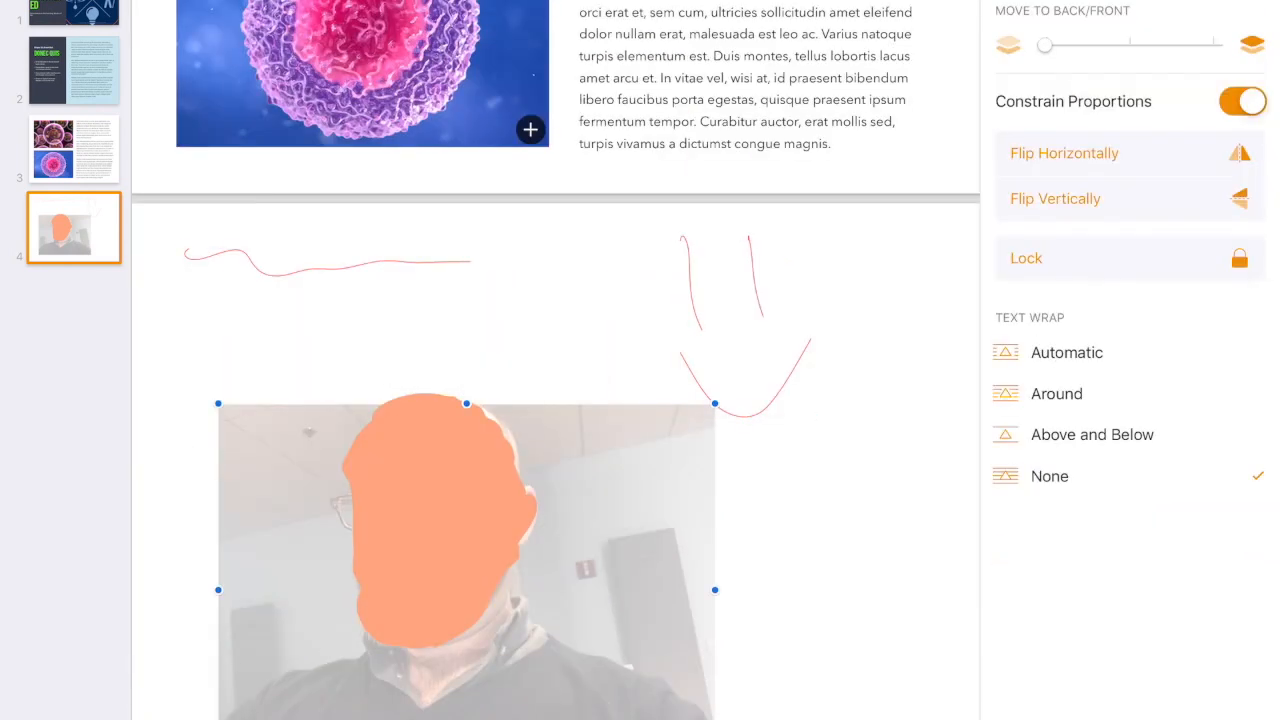
left_click_drag(1044, 44, 1130, 44)
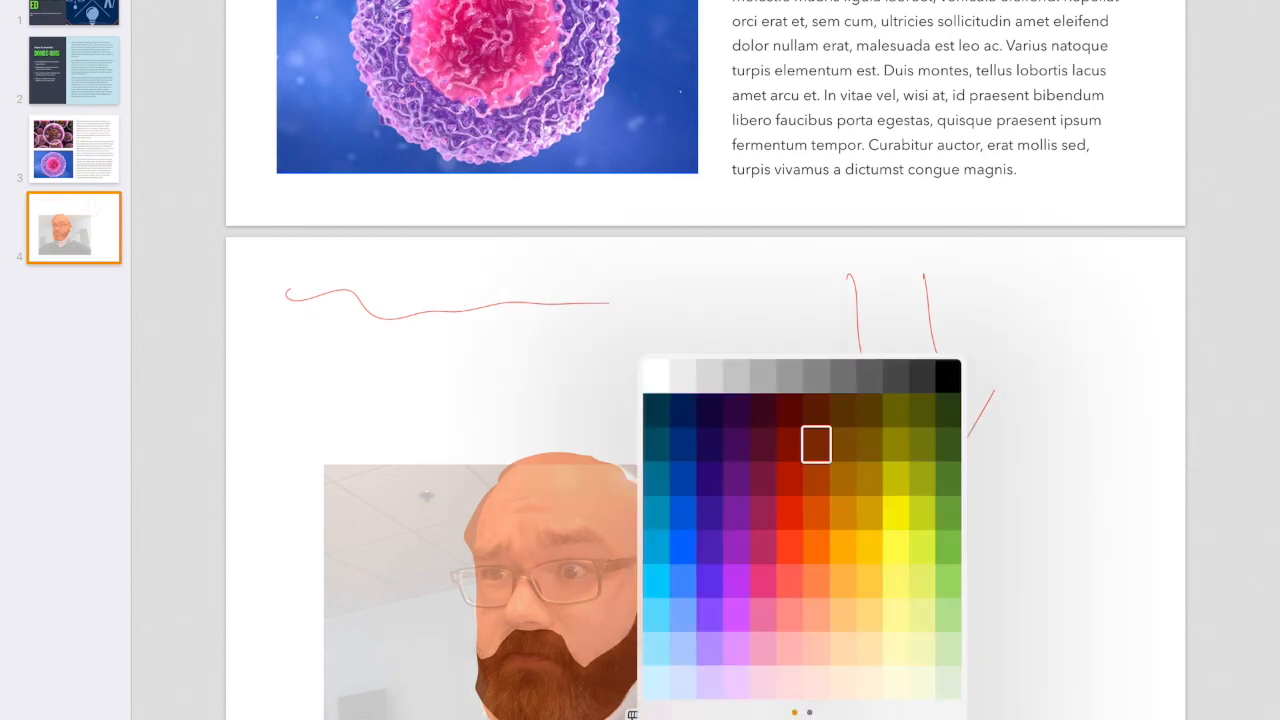
- Draw dark-grey sunglasses and a red-brown beard on the traced face, then remove the photo
left_click(896, 376)
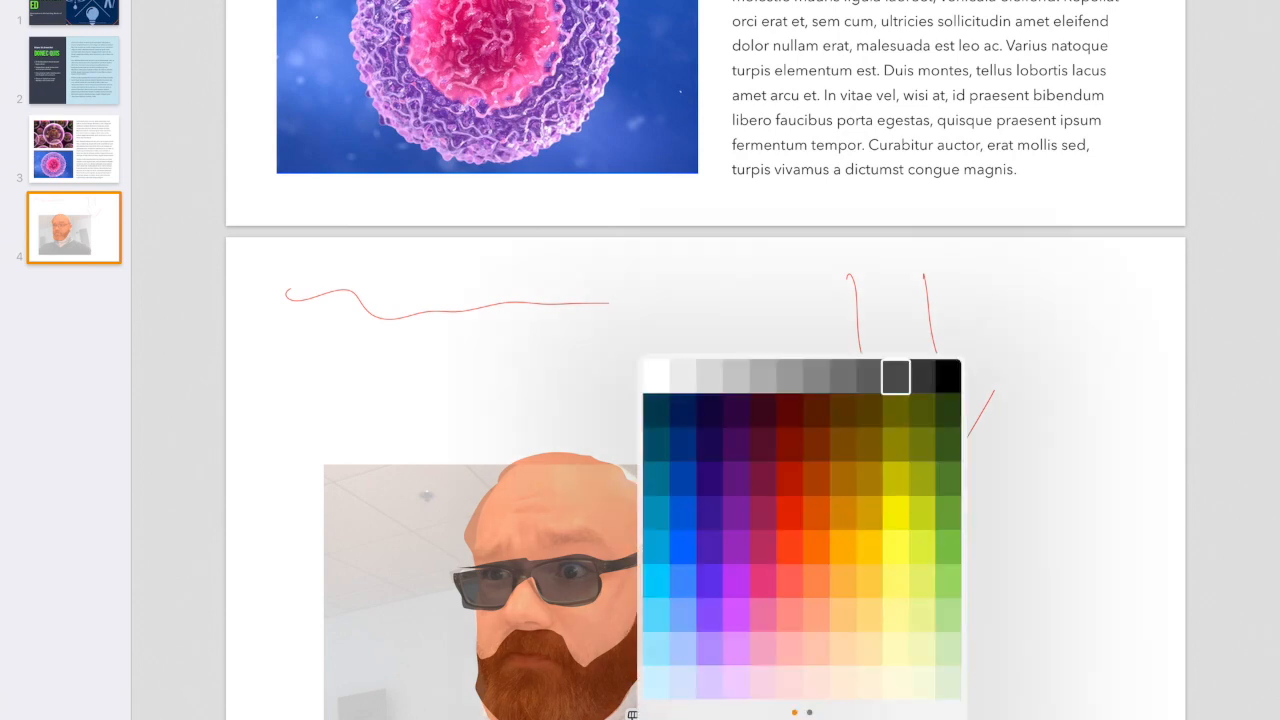
left_click(816, 444)
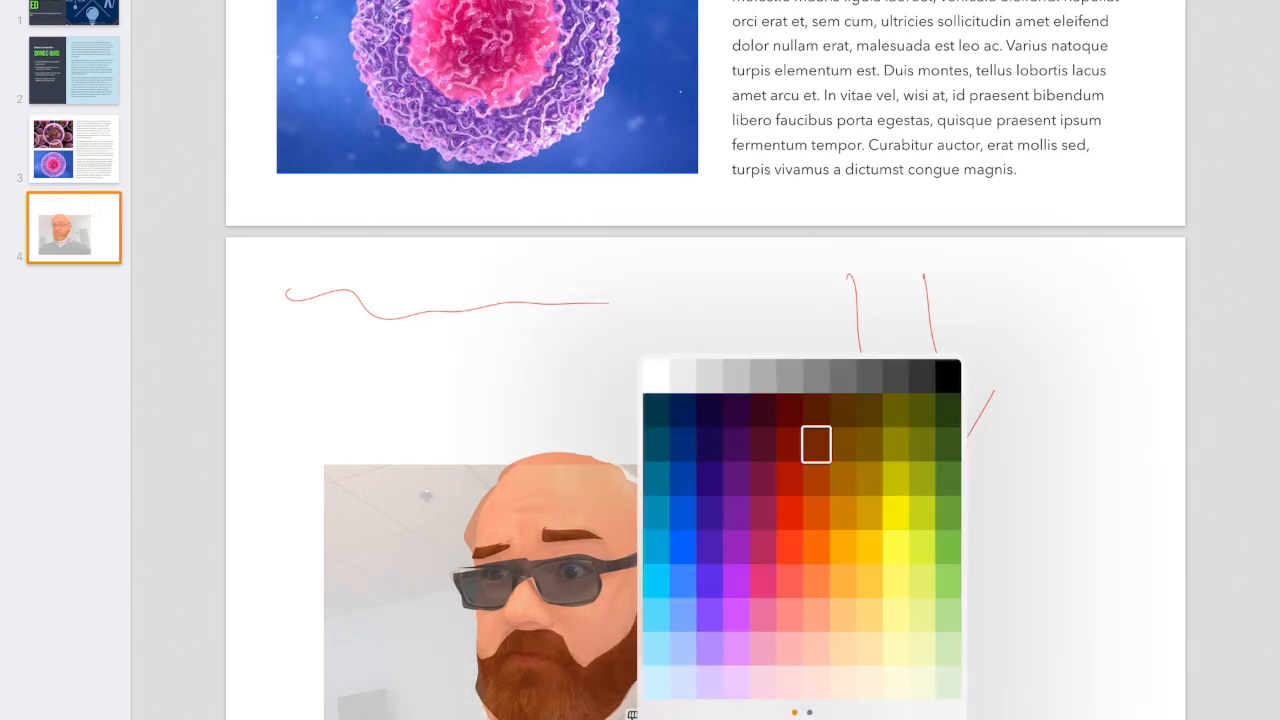
left_click(788, 444)
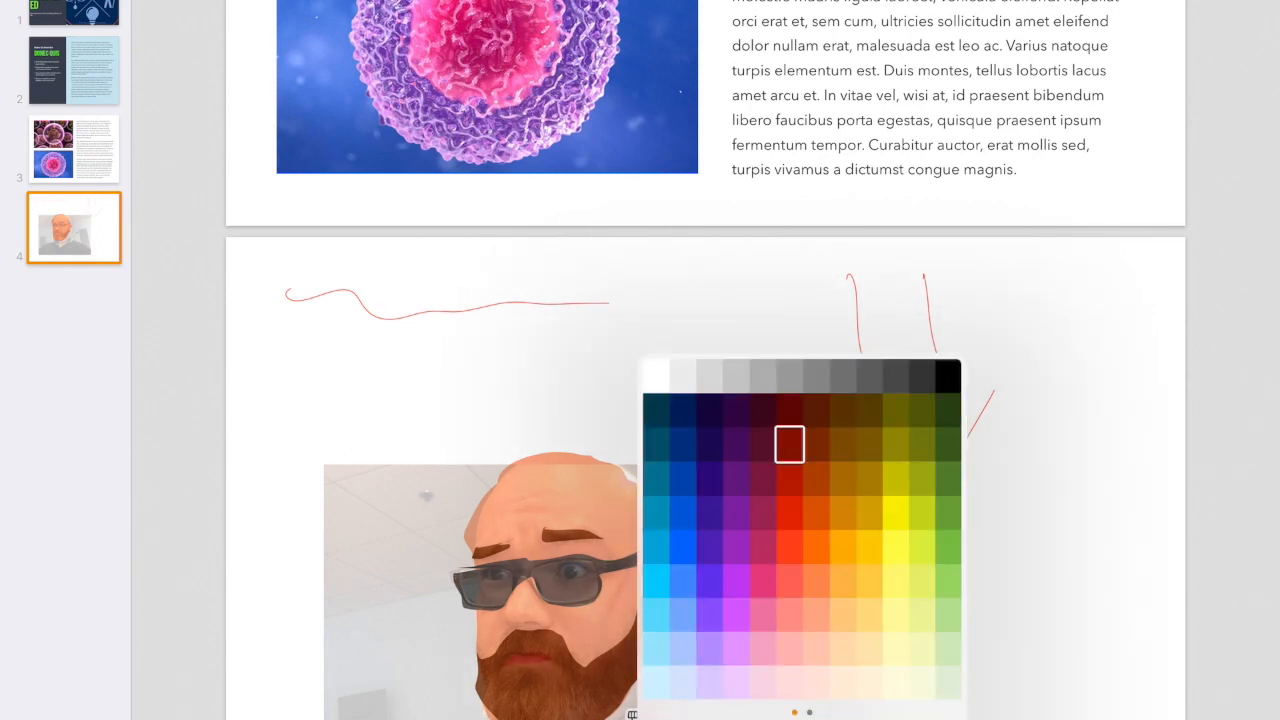
left_click(920, 376)
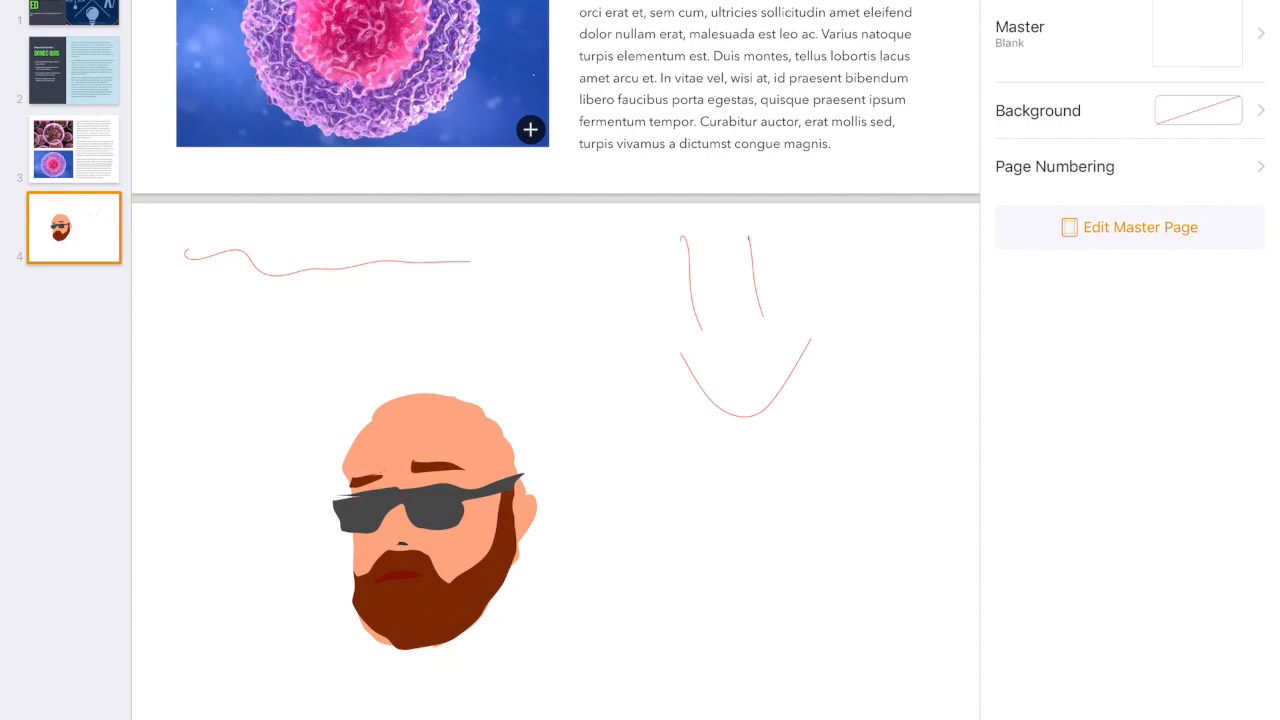
- Show the document's More menu with export and publishing options
left_click(72, 68)
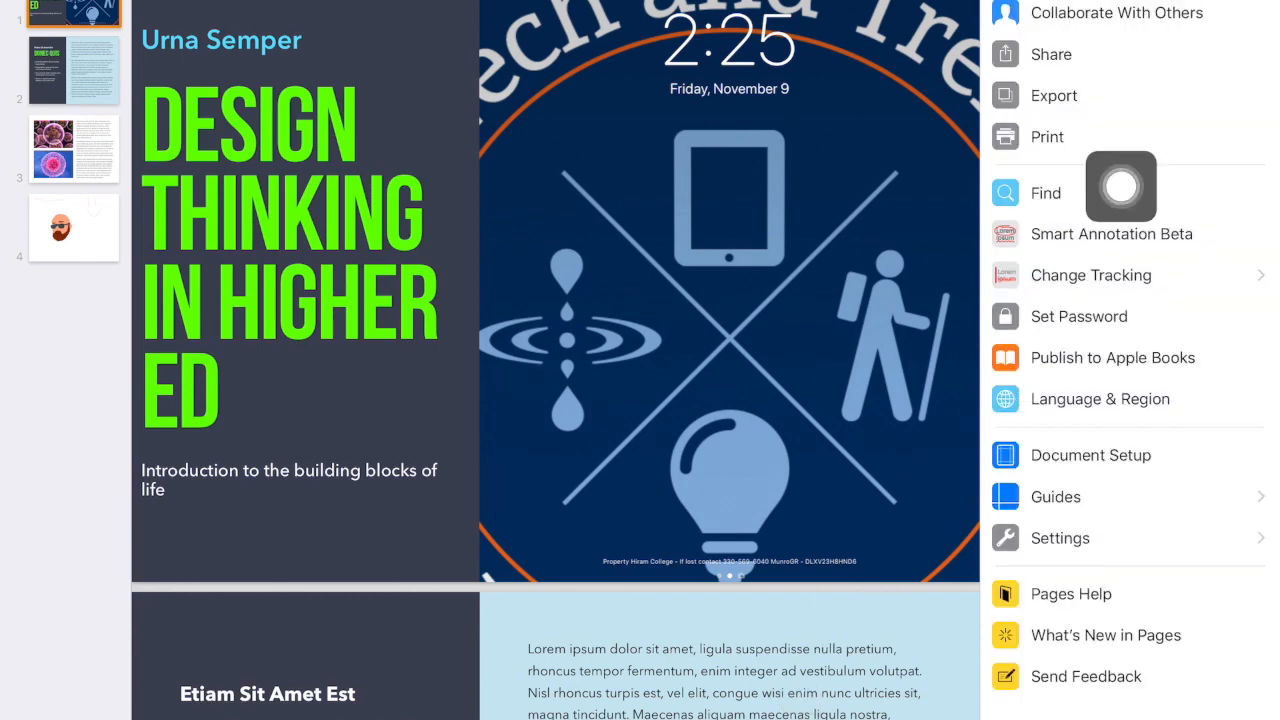
mouse_move(1100, 80)
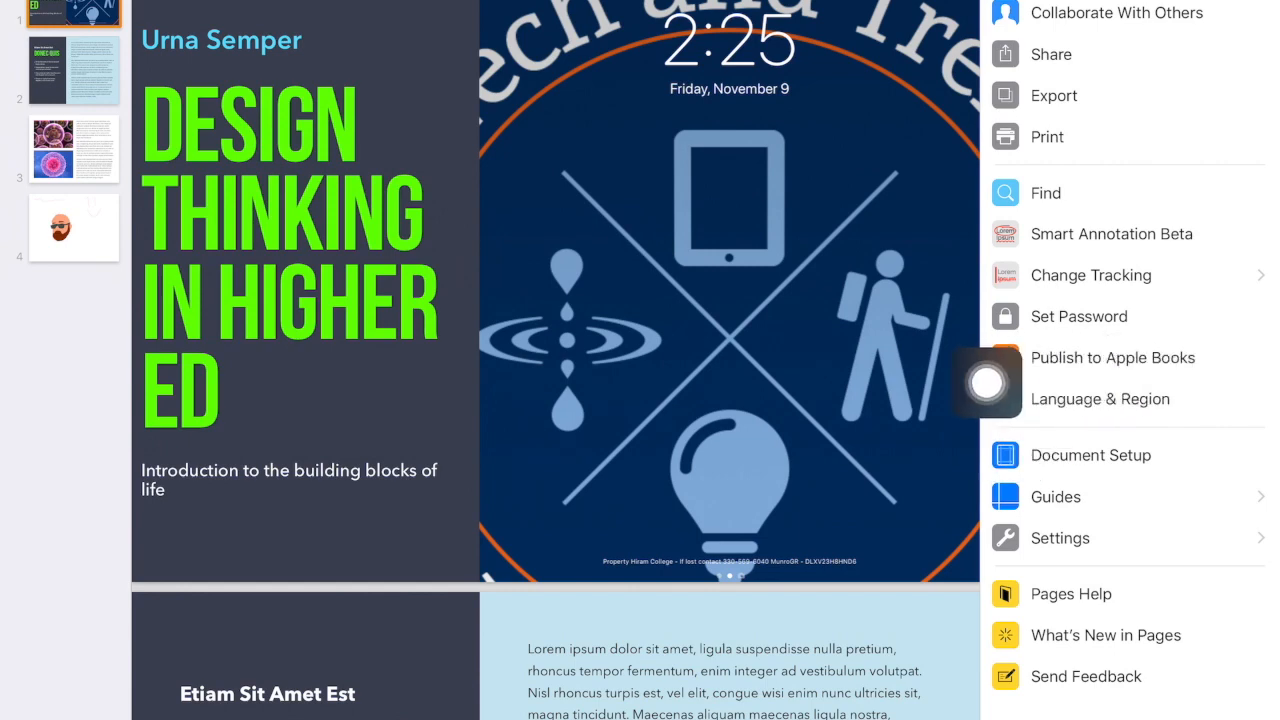
- Bring up the Export sheet offering PDF, Word, RTF and EPUB formats
left_click(1052, 96)
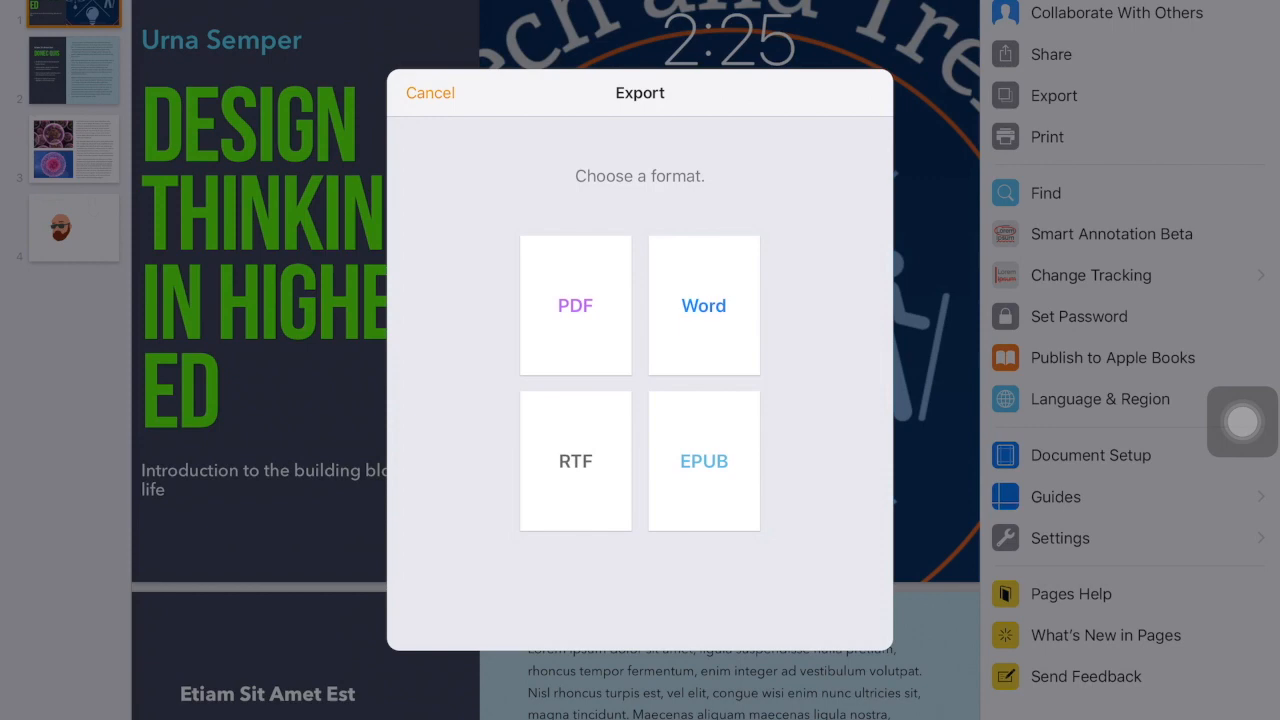
- Cancel the export, attempt Publish to Apple Books, and dismiss the Still Syncing alert
left_click(430, 92)
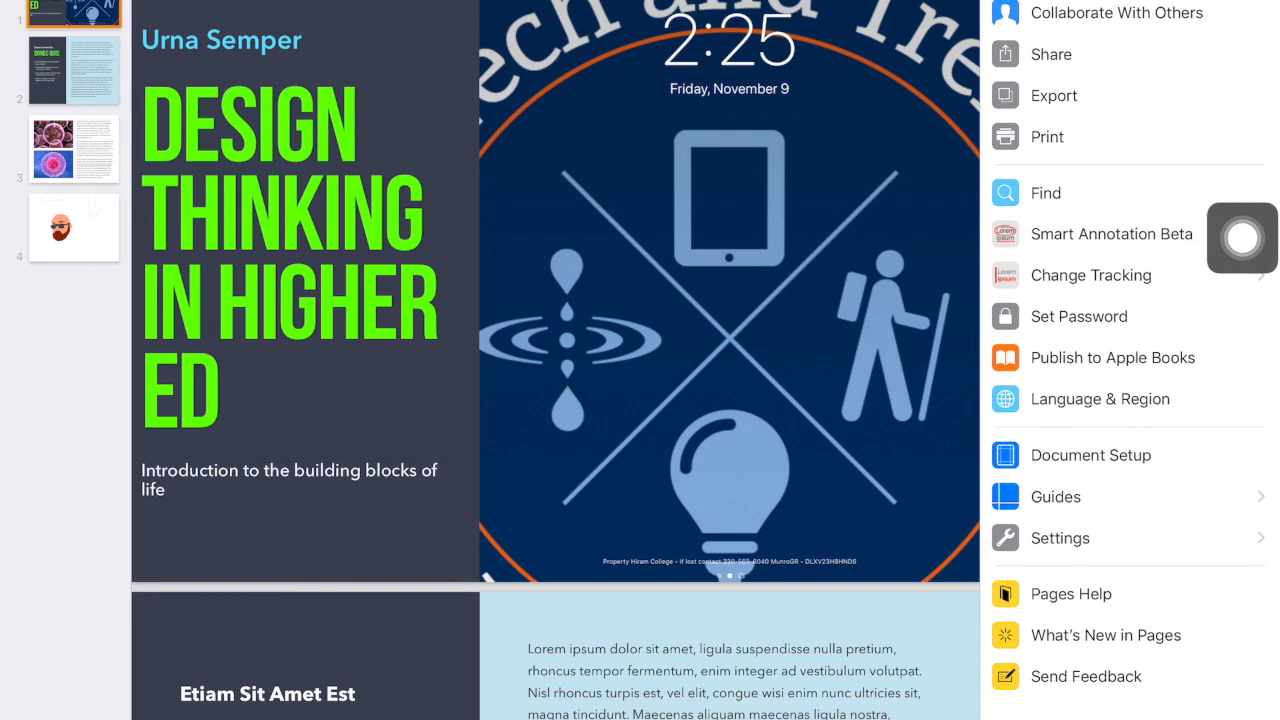
left_click(1112, 356)
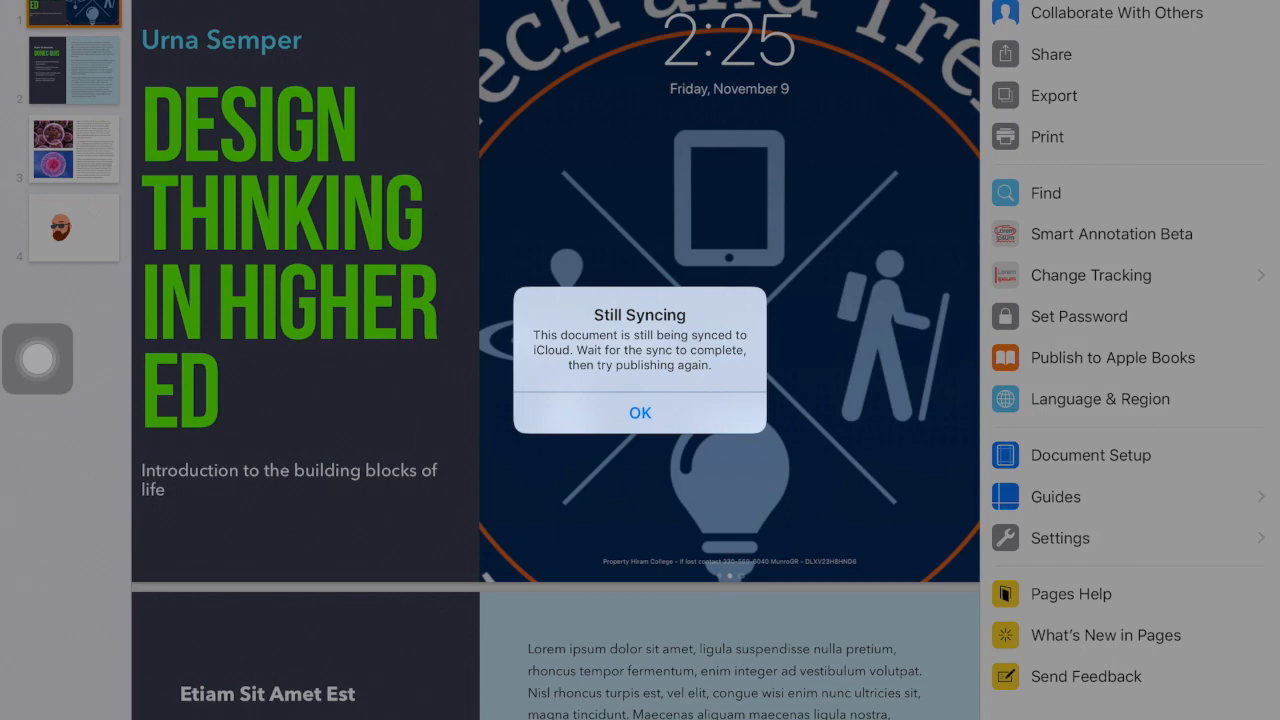
left_click(640, 412)
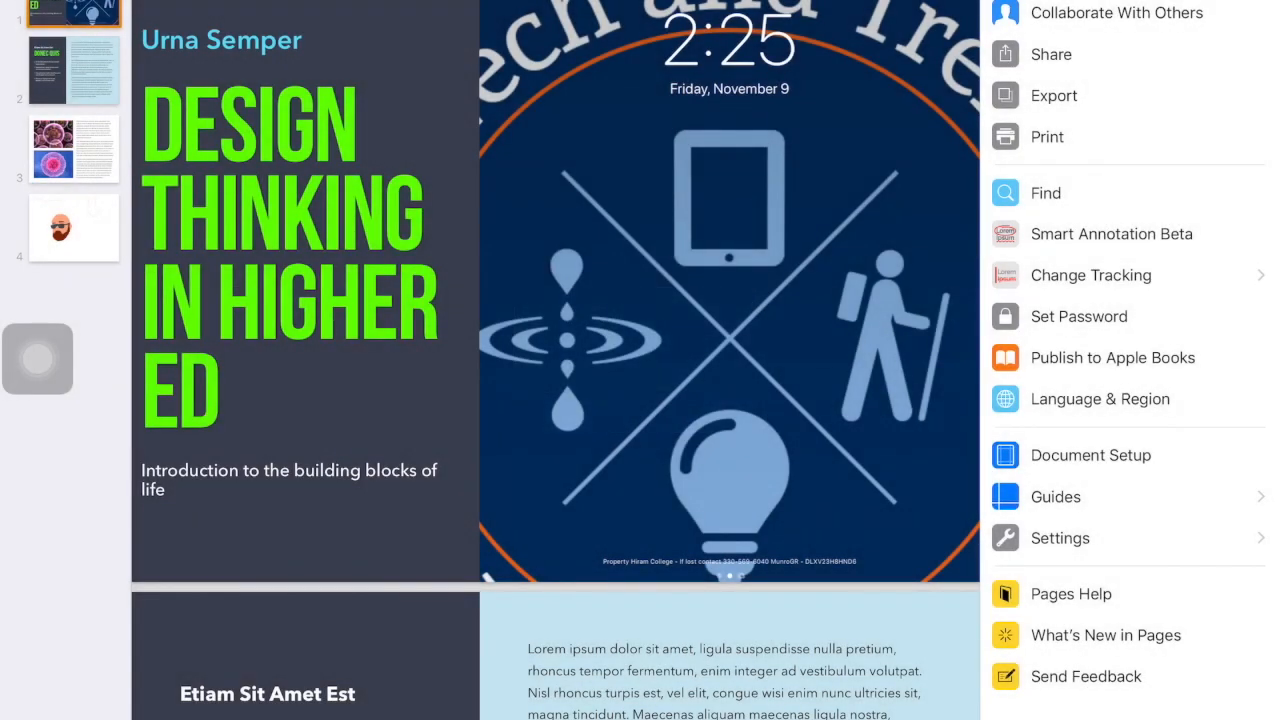